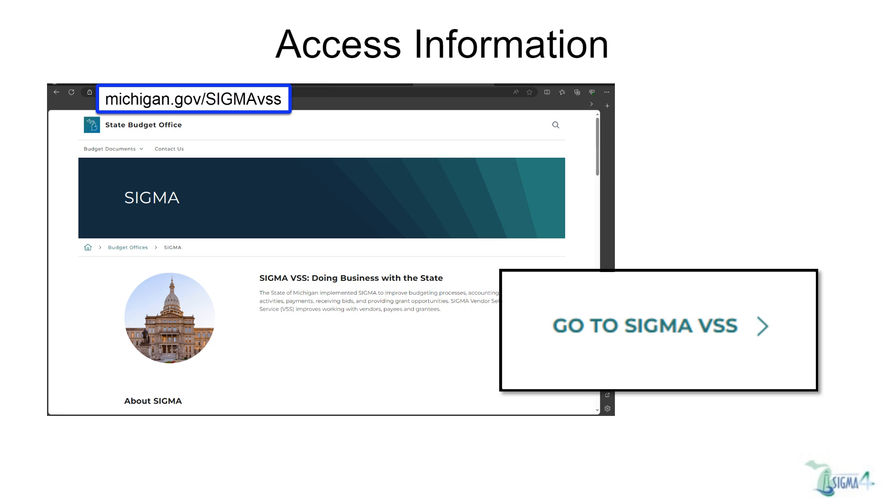
Browse the vendor menu options, then begin signing in with the vendor User ID
left_click(644, 327)
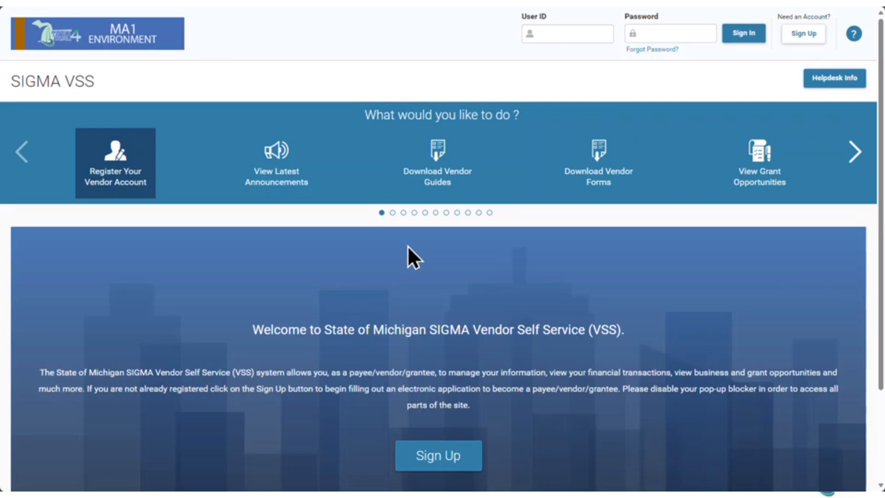
mouse_move(421, 260)
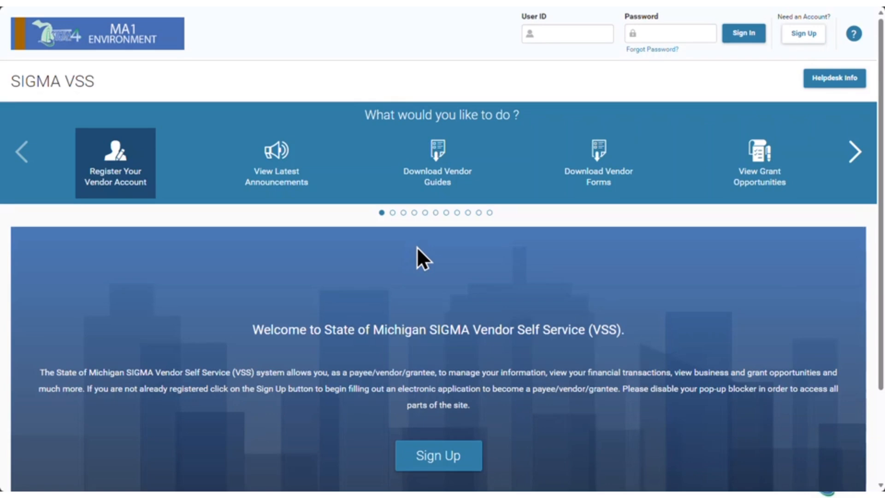
mouse_move(150, 199)
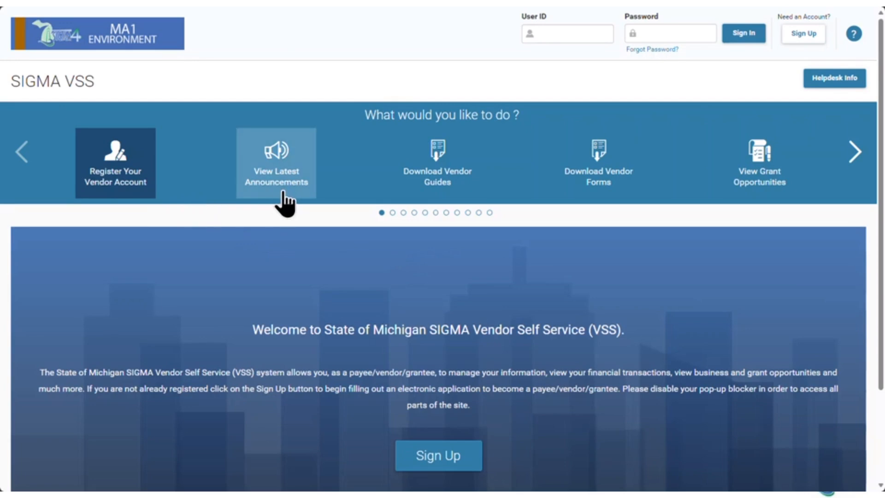
mouse_move(502, 193)
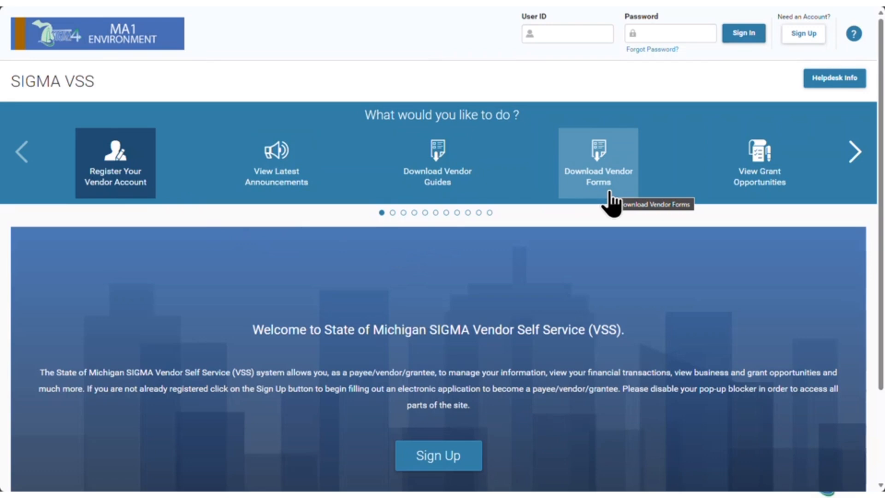
left_click(852, 155)
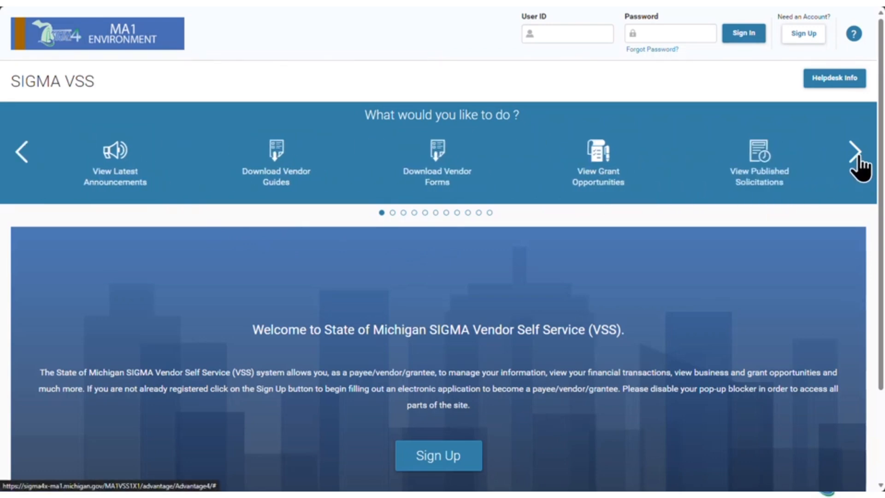
left_click(858, 149)
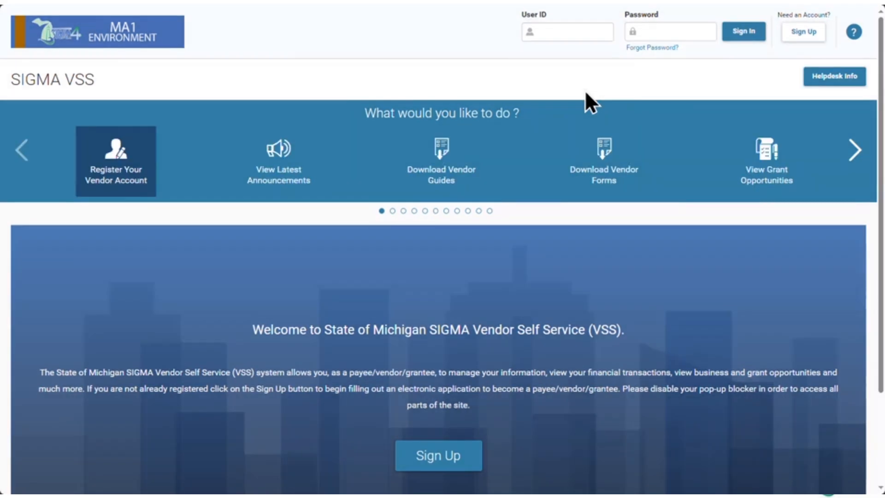
mouse_move(840, 105)
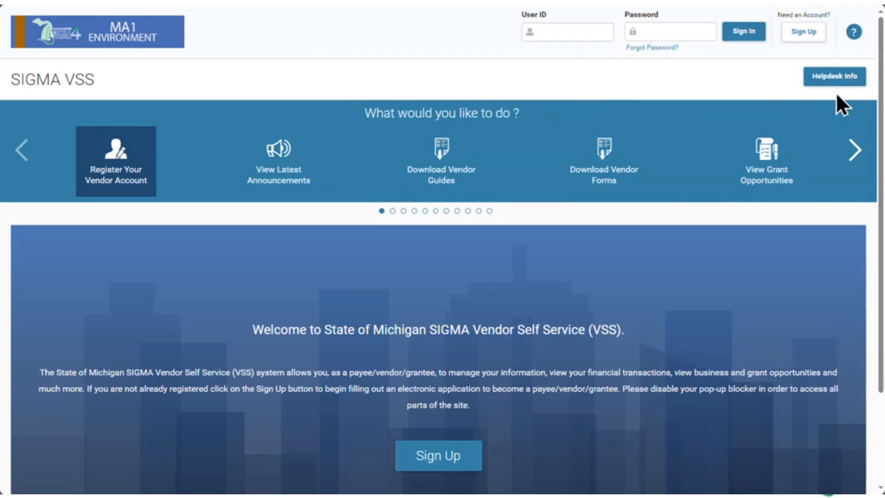
left_click(566, 32)
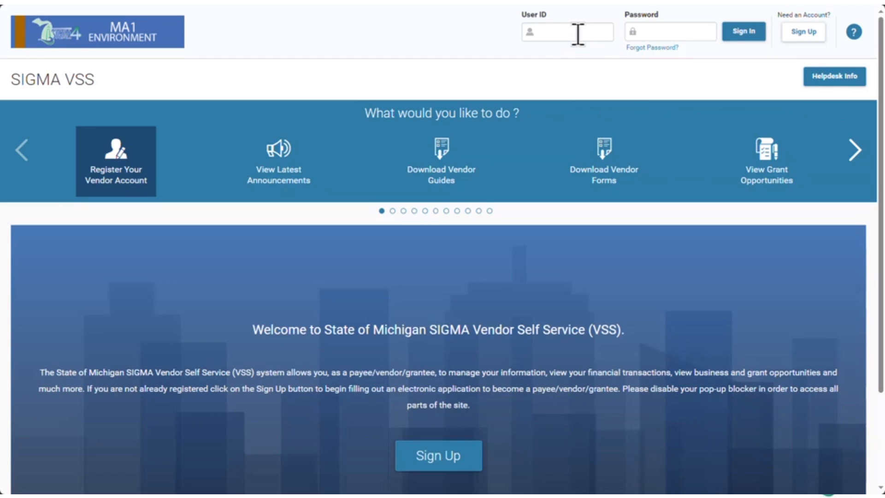
left_click(743, 31)
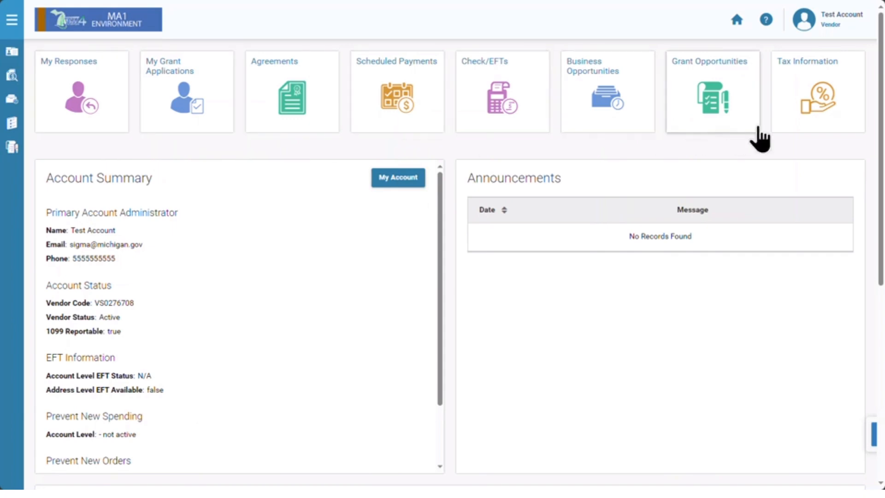
mouse_move(793, 151)
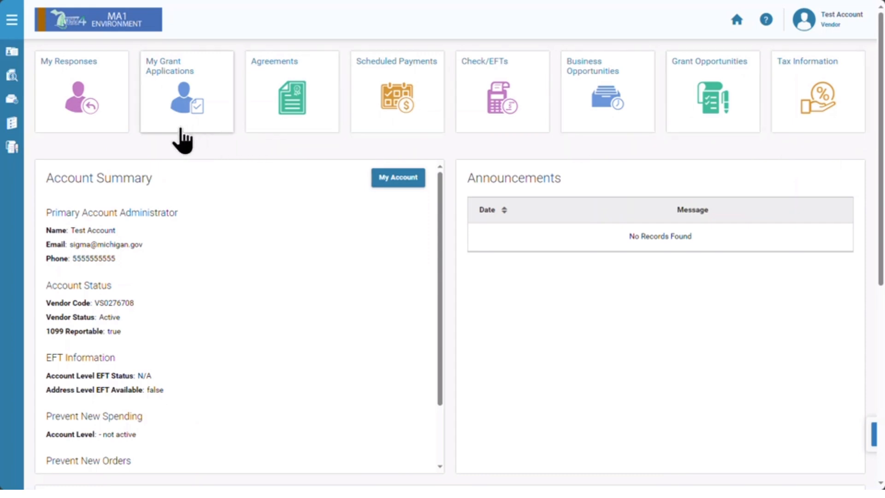
mouse_move(127, 135)
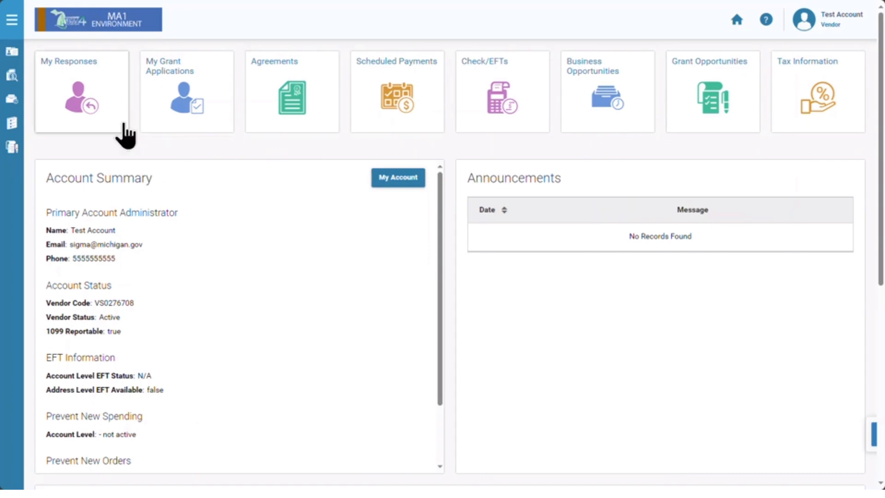
mouse_move(128, 133)
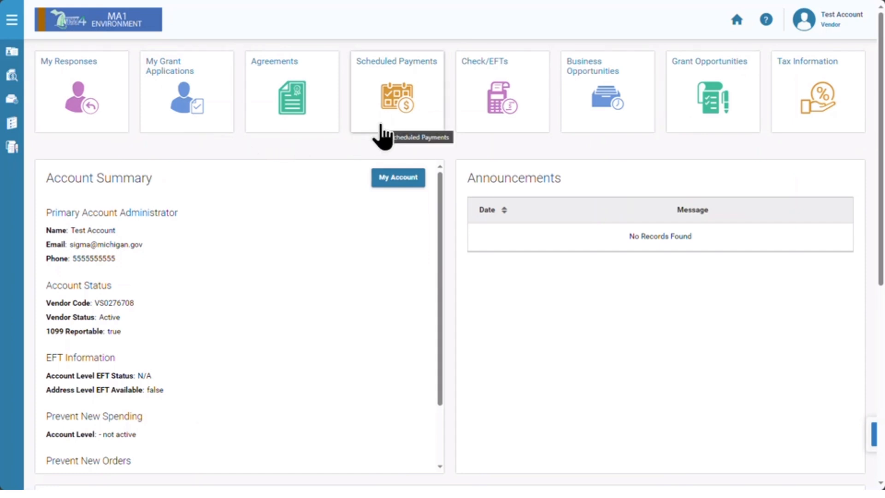
mouse_move(499, 129)
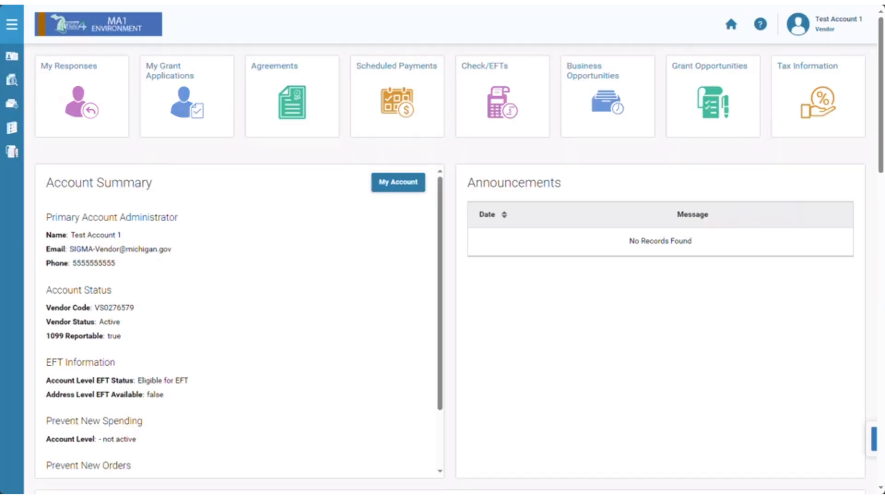
mouse_move(542, 318)
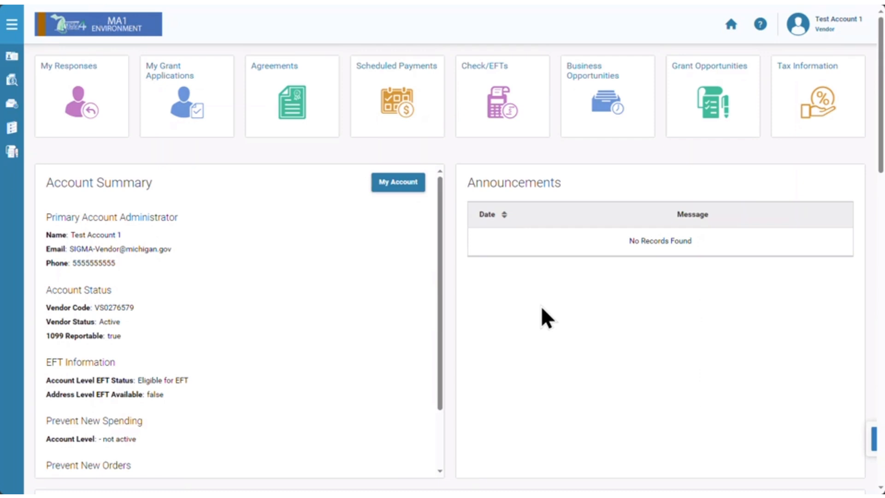
mouse_move(387, 305)
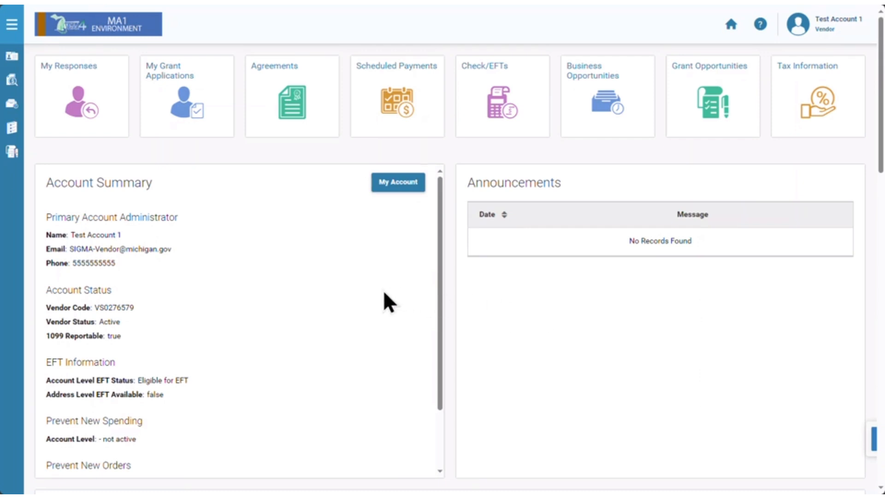
scroll("down", 3)
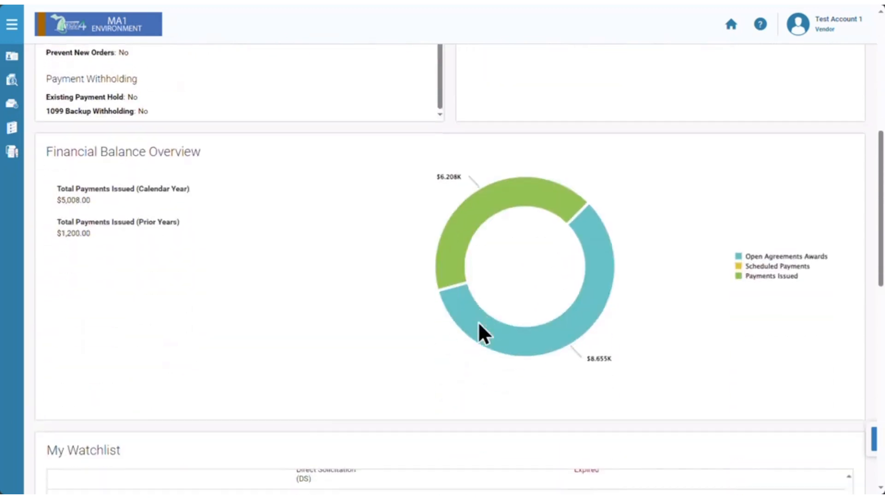
scroll("down", 3)
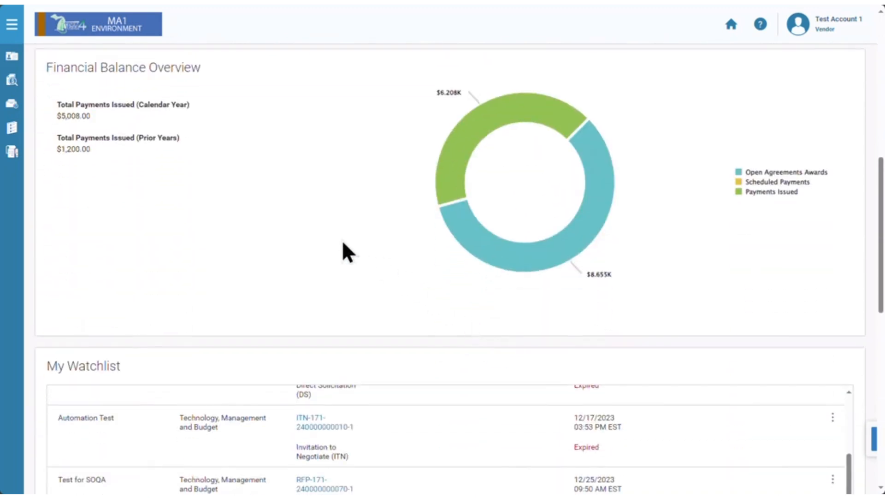
scroll("down", 3)
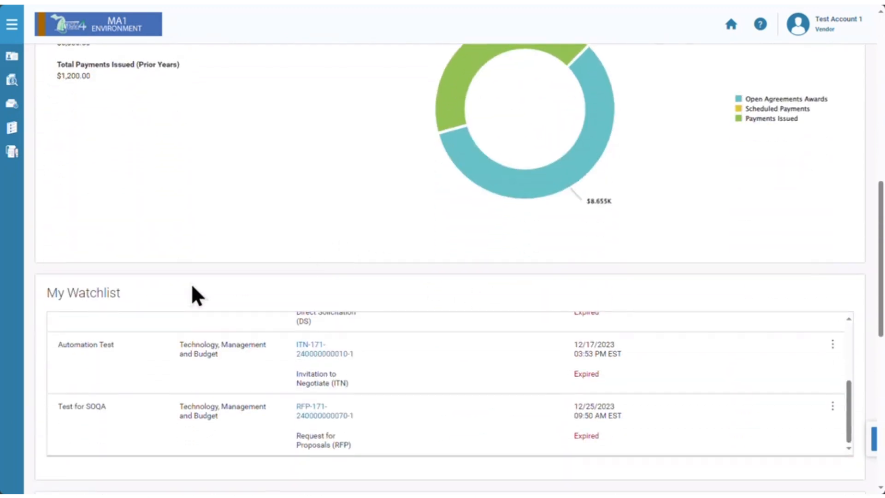
scroll("down", 3)
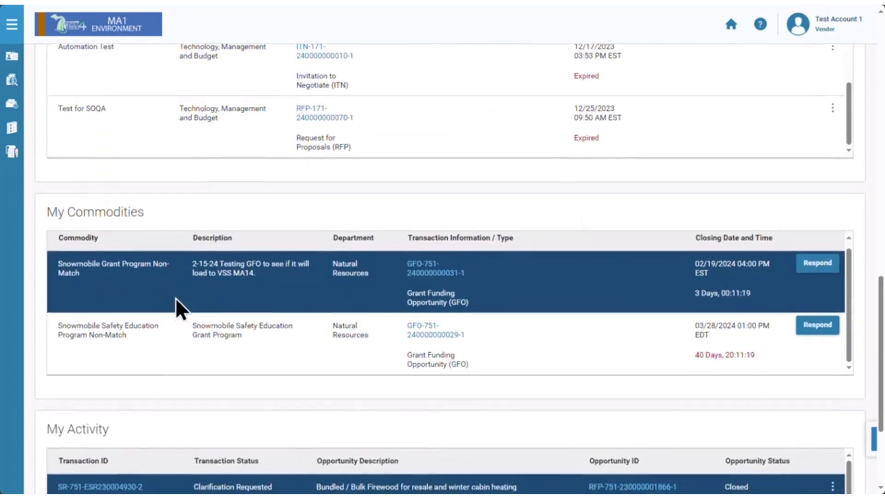
scroll("down", 3)
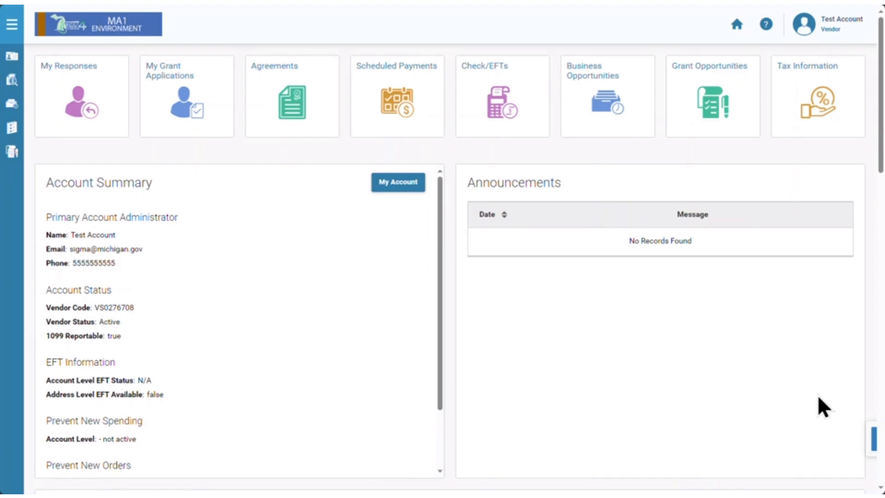
mouse_move(470, 298)
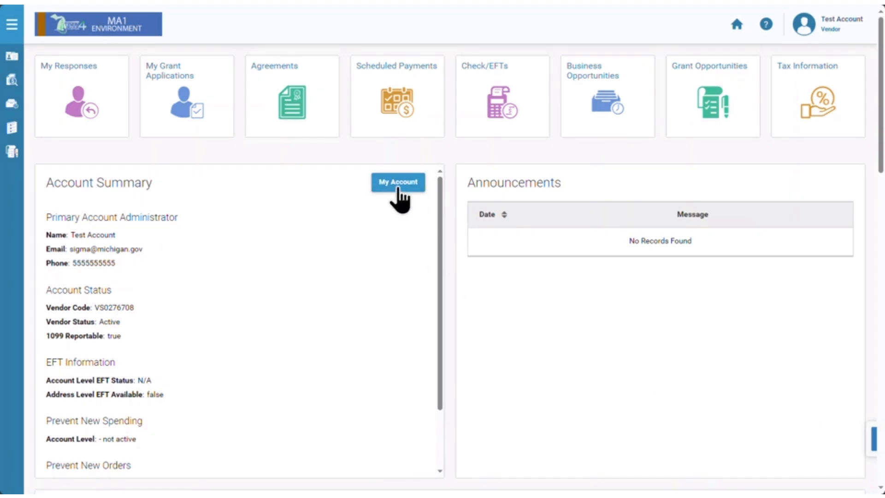
Open My Account and scroll through headquarters, legal, 1099, organization and EFT sections
left_click(399, 182)
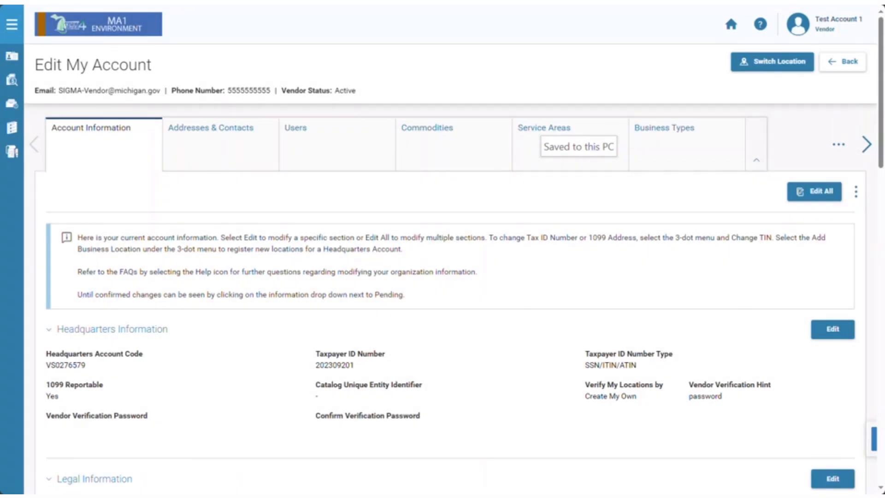
mouse_move(560, 283)
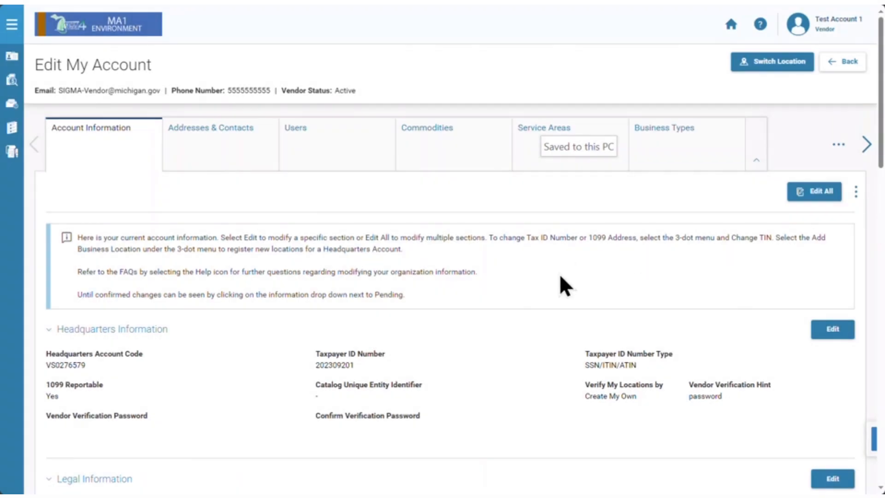
scroll("down", 3)
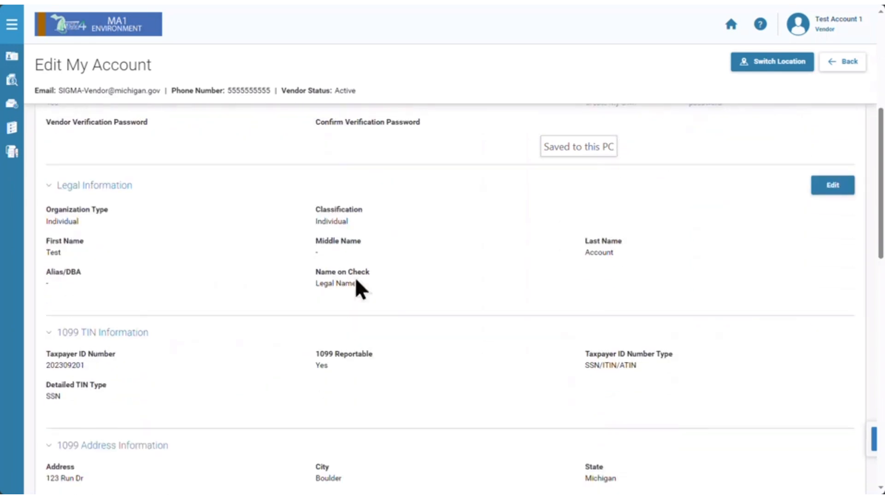
mouse_move(48, 192)
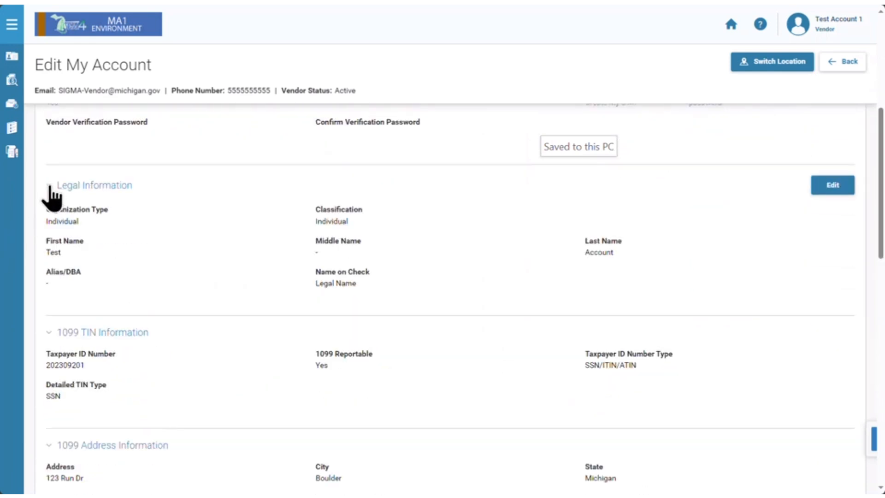
scroll("down", 3)
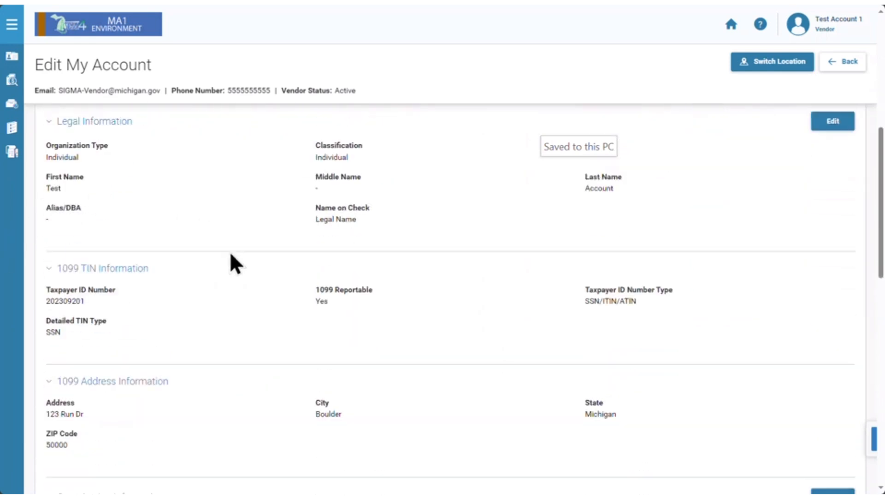
scroll("down", 3)
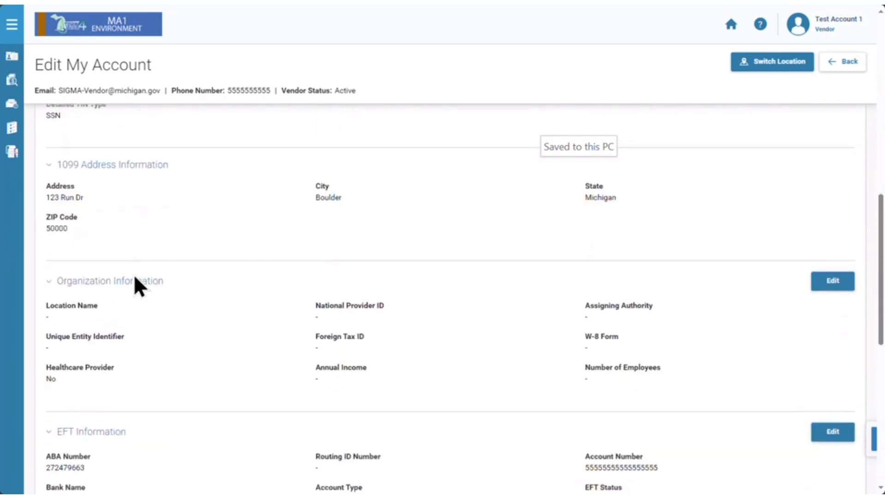
scroll("down", 3)
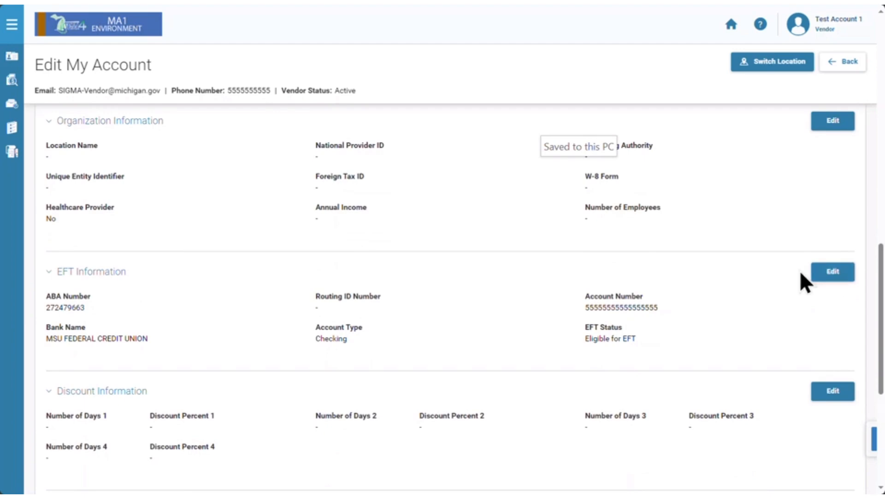
scroll("up", 3)
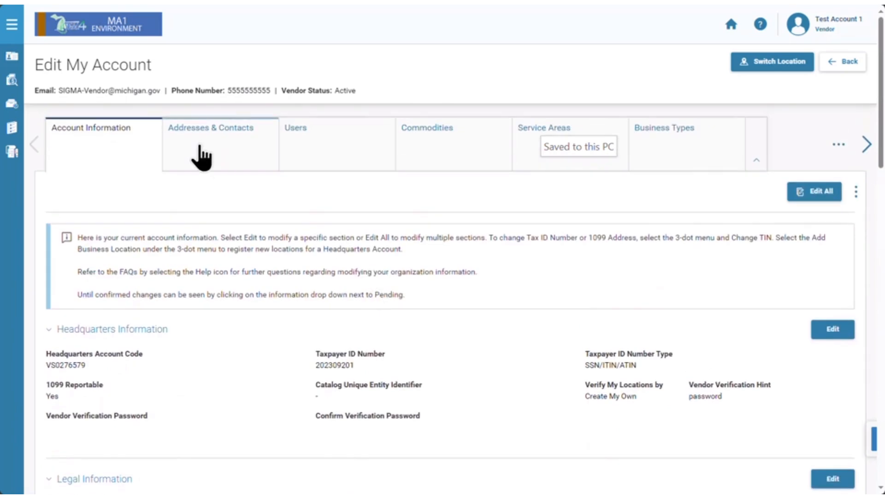
mouse_move(259, 148)
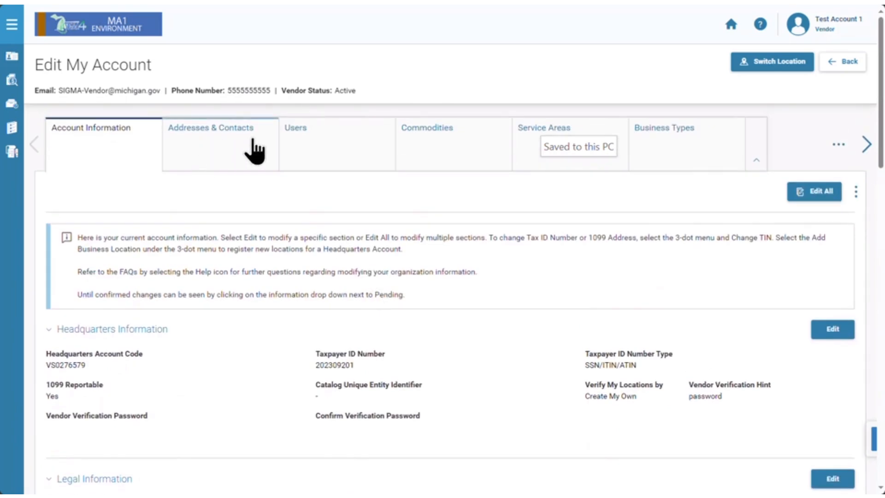
Review the Addresses & Contacts, Users and Commodities tabs of the account
left_click(210, 127)
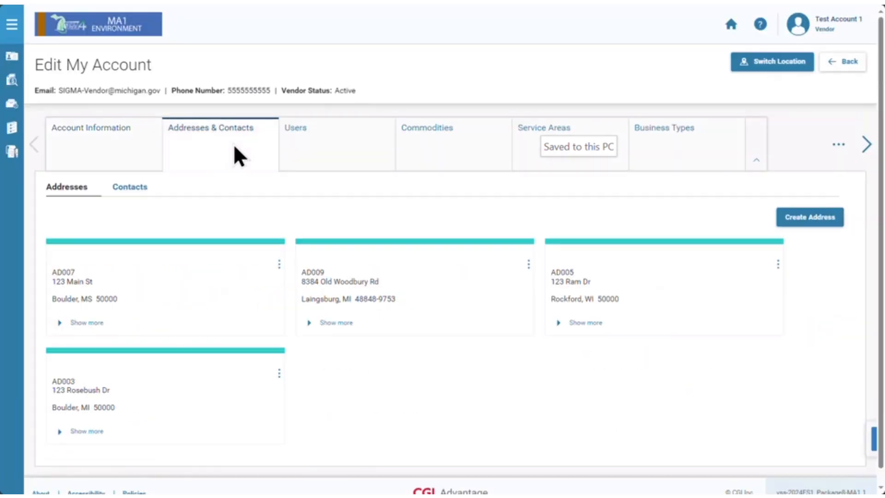
left_click(295, 127)
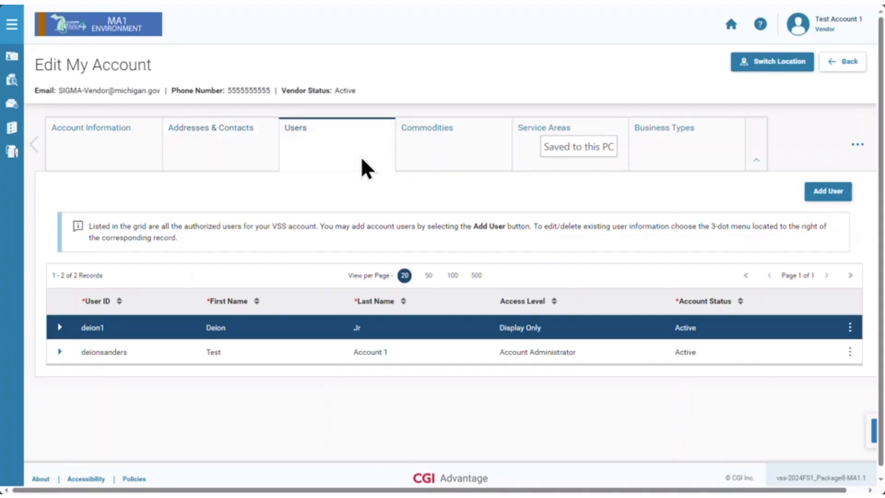
left_click(426, 128)
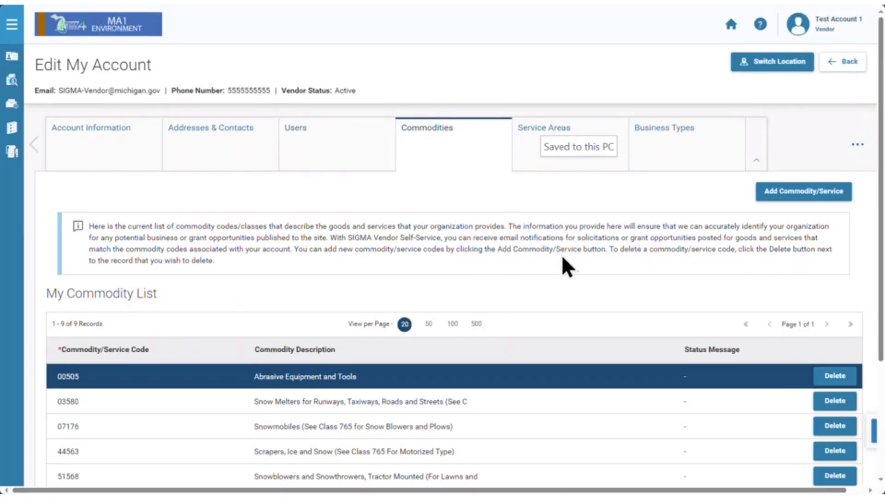
mouse_move(544, 216)
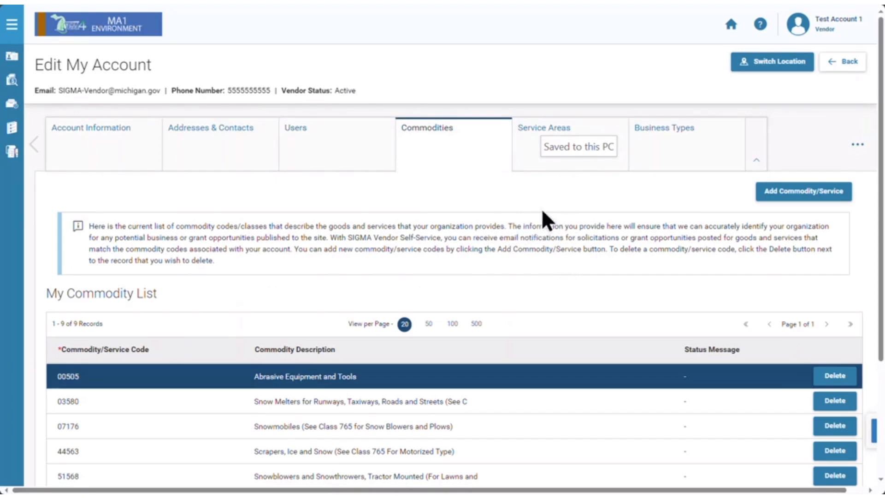
mouse_move(803, 164)
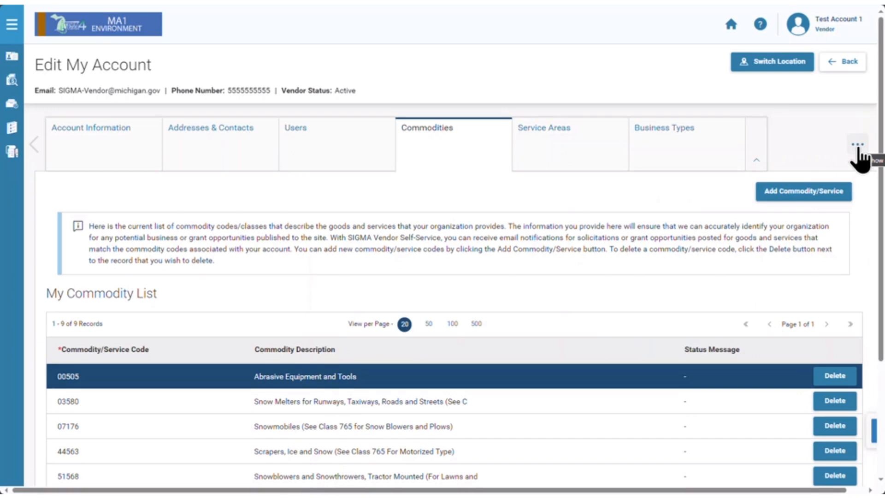
Use the overflow menu to view Business Types and Service Areas, then return to Commodities
left_click(858, 144)
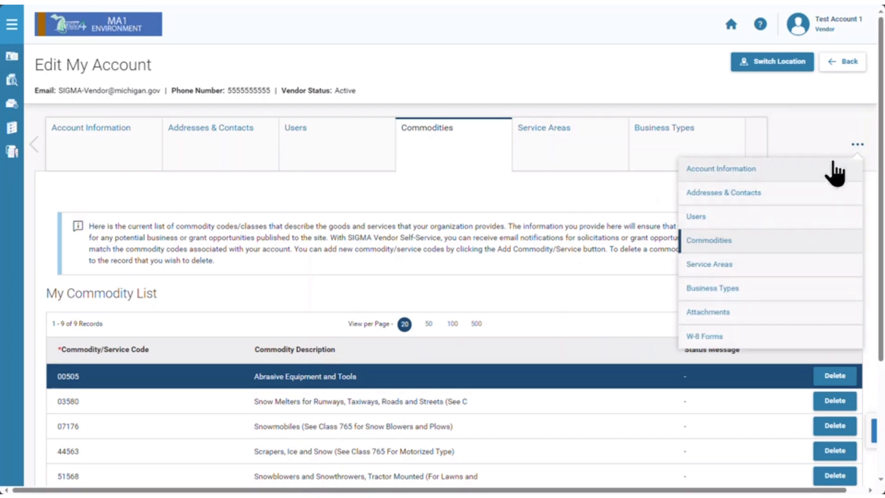
mouse_move(793, 140)
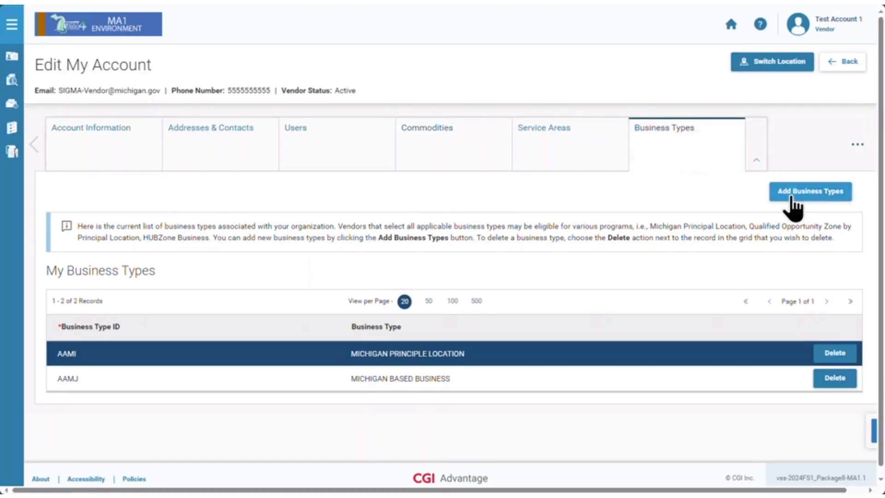
mouse_move(564, 170)
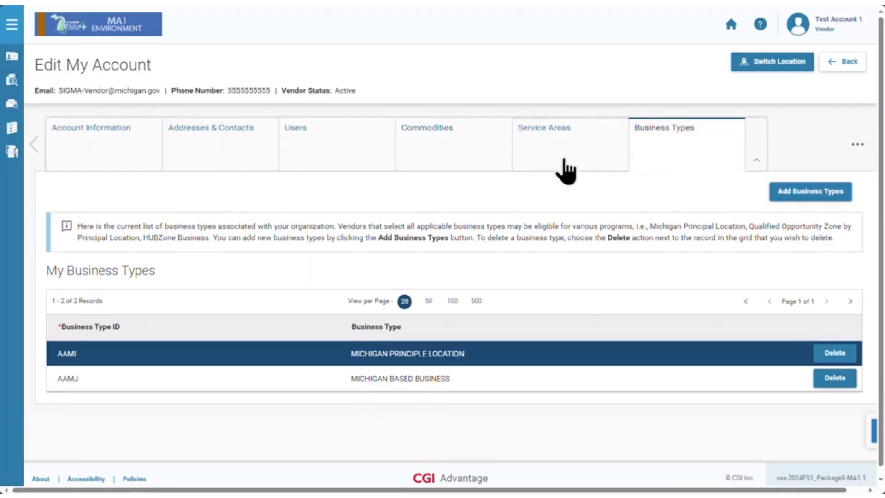
left_click(544, 127)
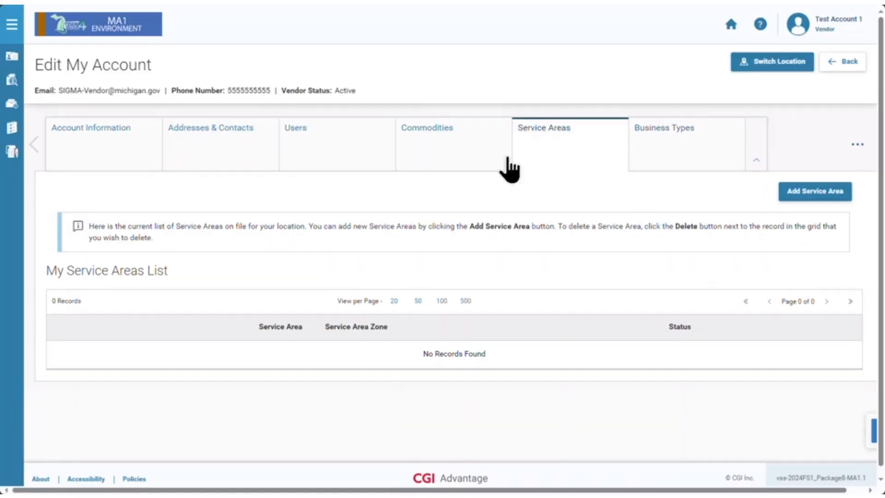
left_click(426, 127)
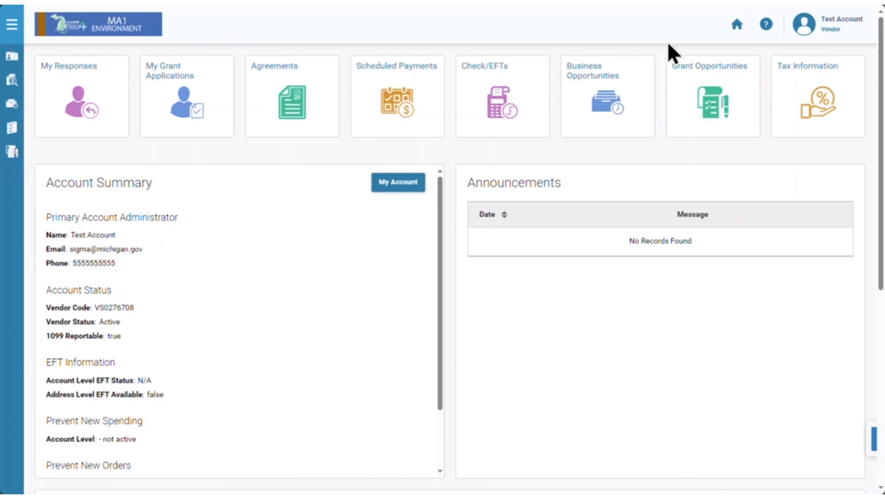
mouse_move(748, 54)
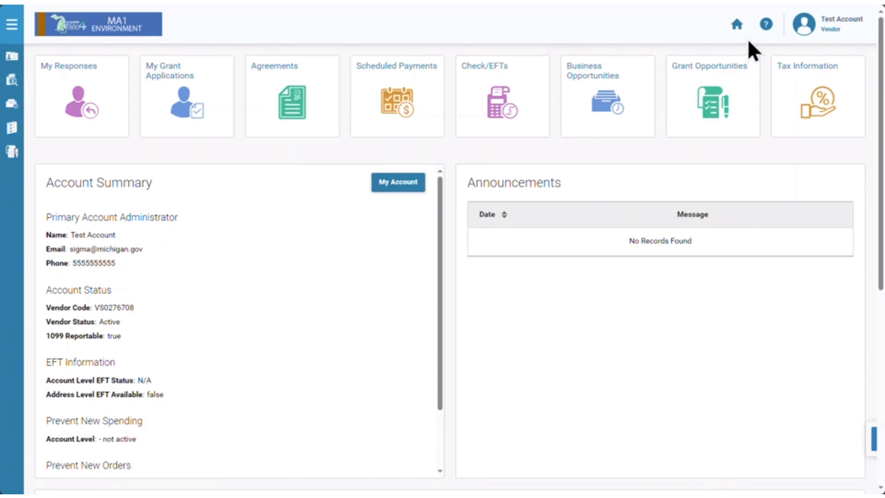
mouse_move(738, 26)
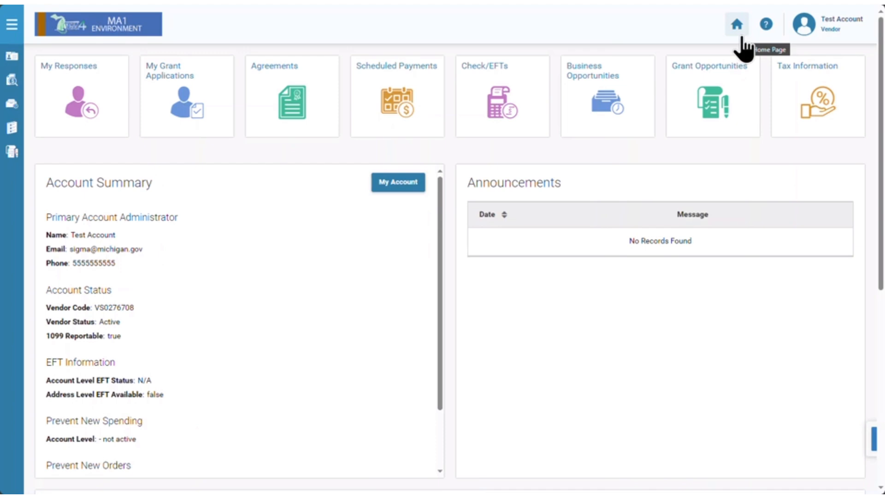
Show the Home icon's open-in-new-tab-or-window options
right_click(736, 24)
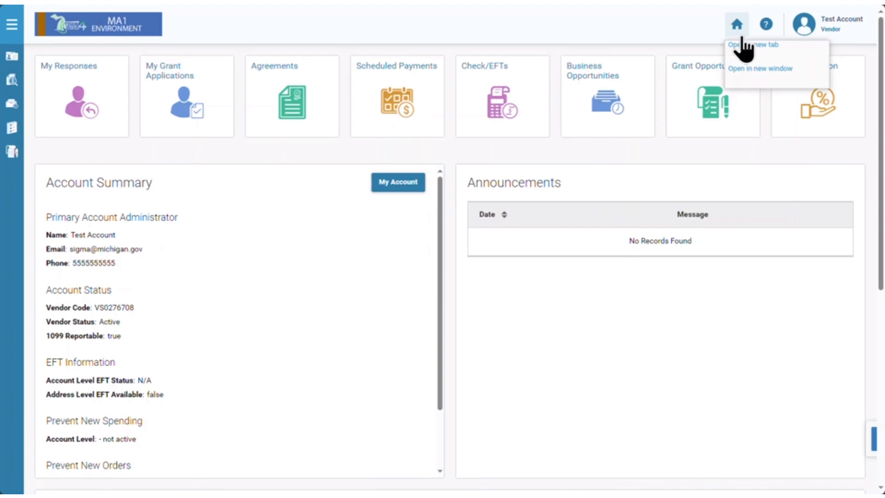
mouse_move(769, 58)
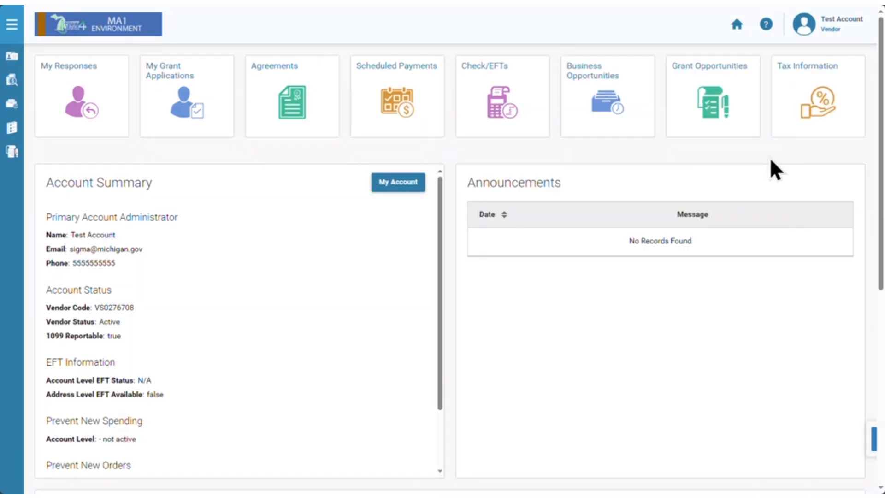
mouse_move(680, 173)
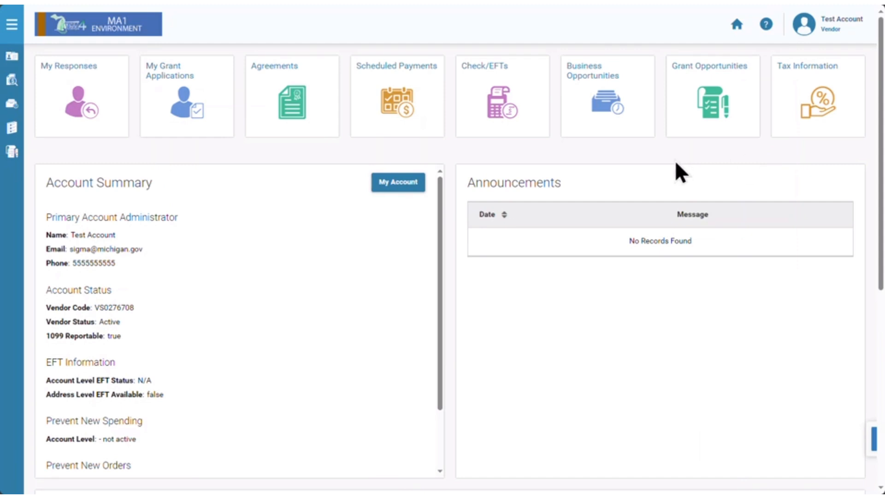
mouse_move(763, 26)
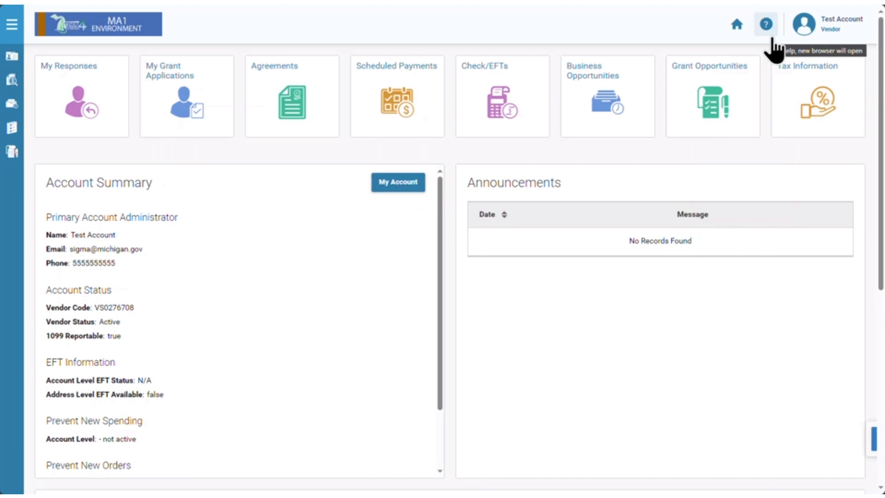
mouse_move(492, 111)
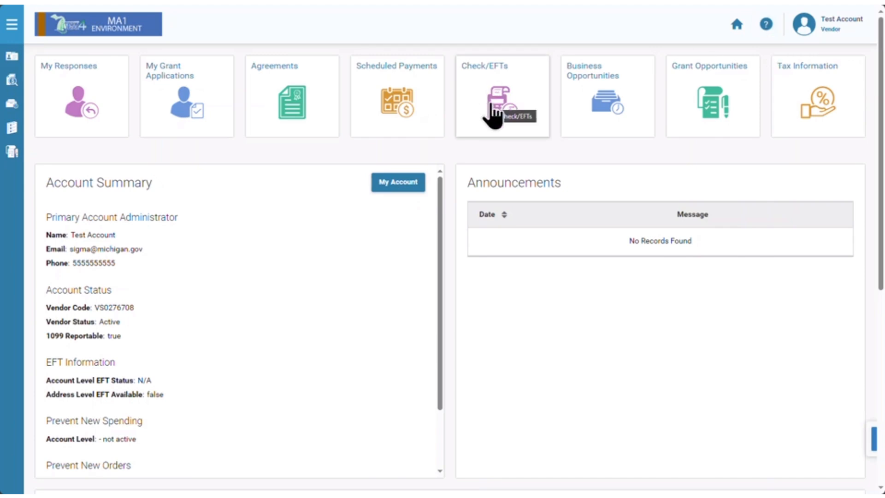
Open Check/EFT Summary Search help and expand the PDF save/view/print answer
left_click(495, 100)
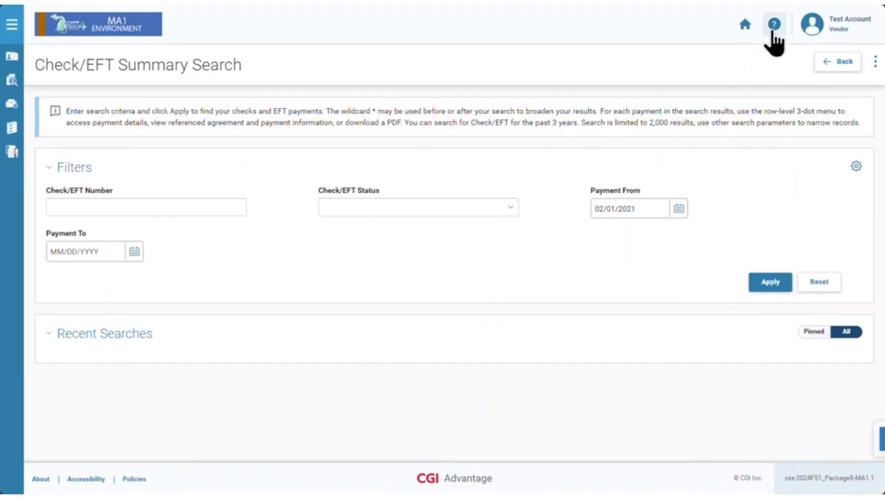
left_click(775, 24)
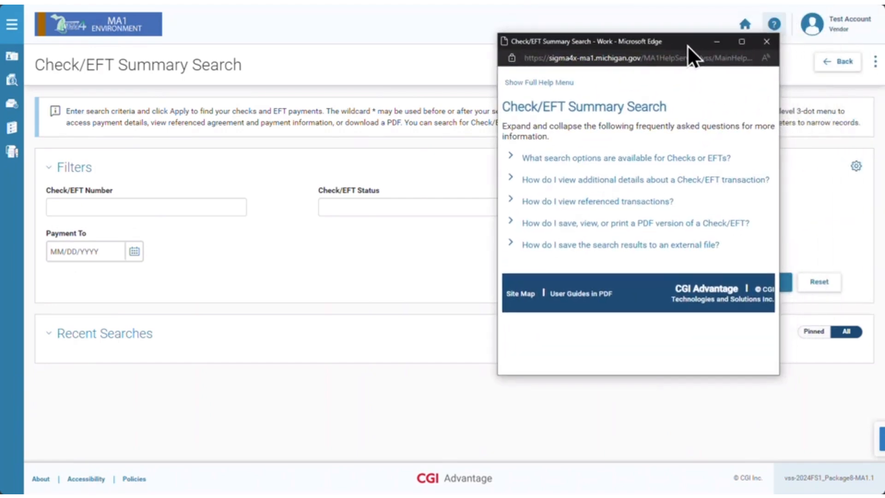
mouse_move(627, 171)
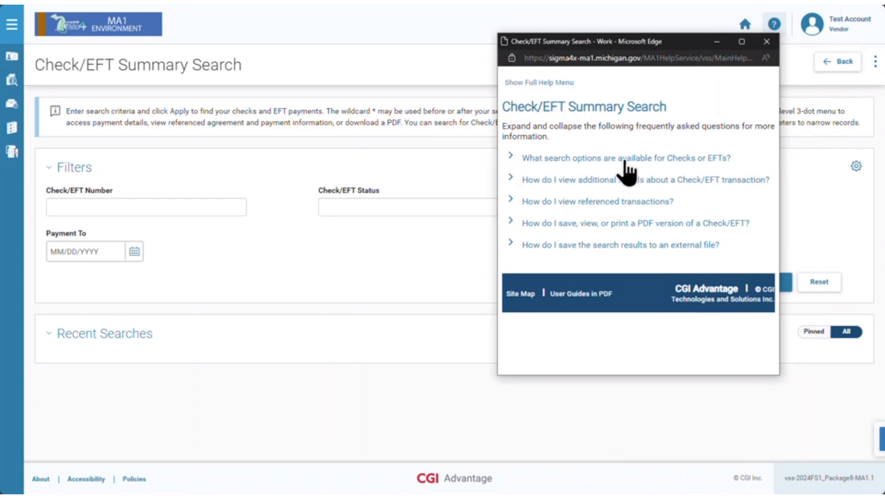
mouse_move(668, 245)
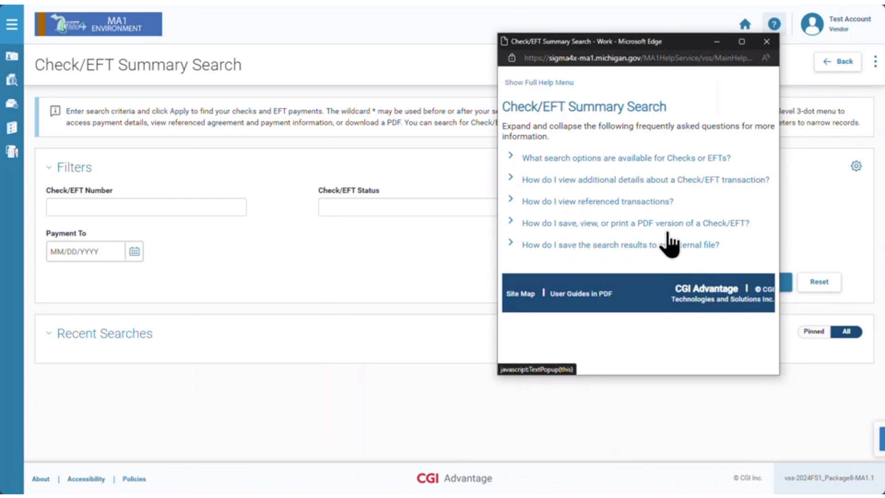
mouse_move(511, 230)
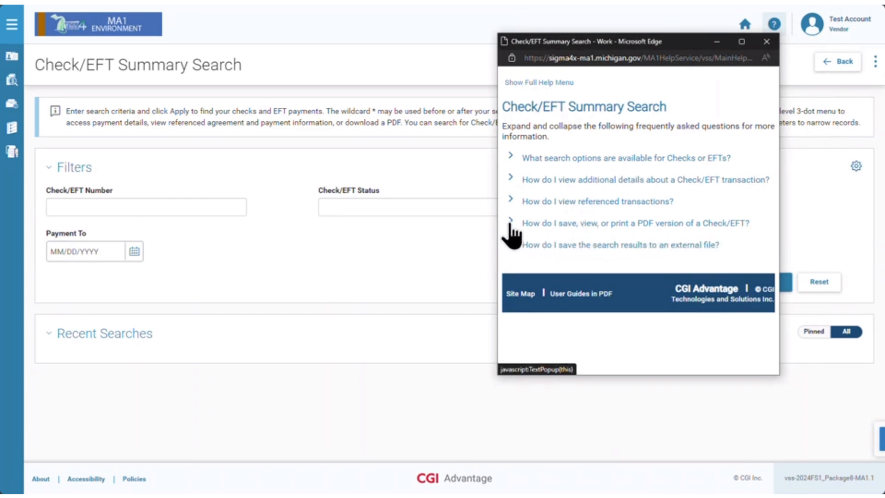
left_click(636, 222)
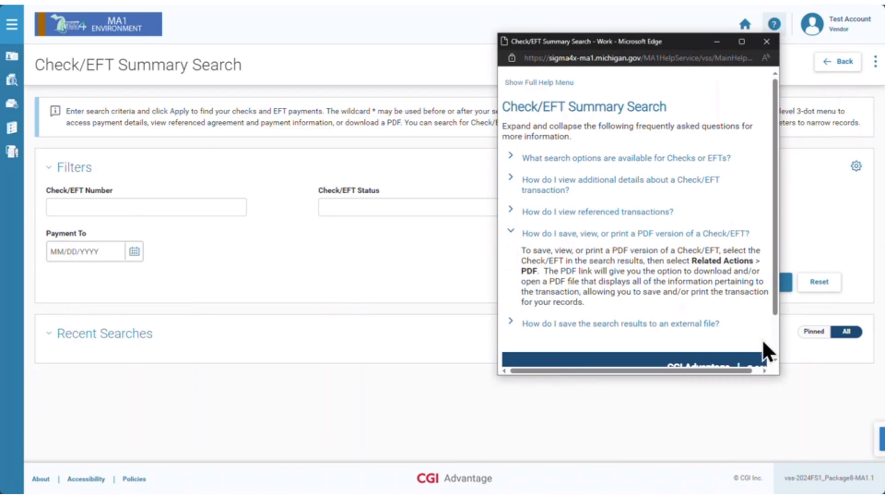
mouse_move(763, 345)
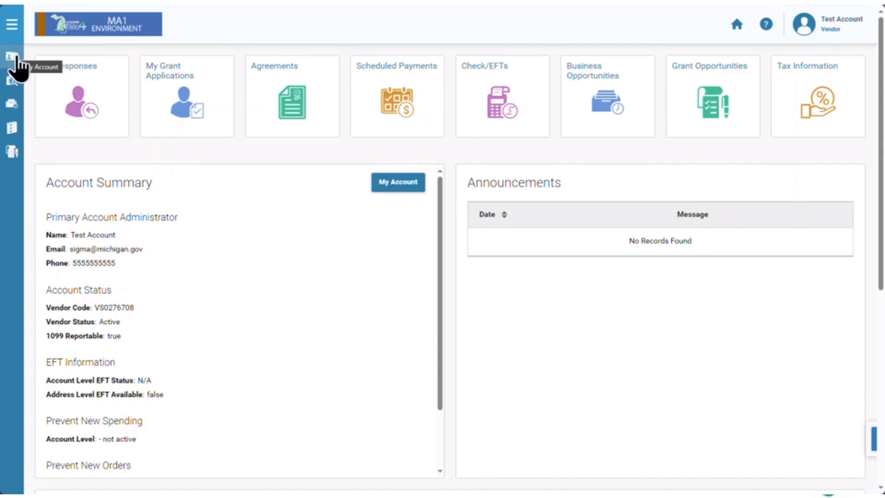
Go to My Account from the left sidebar
left_click(9, 58)
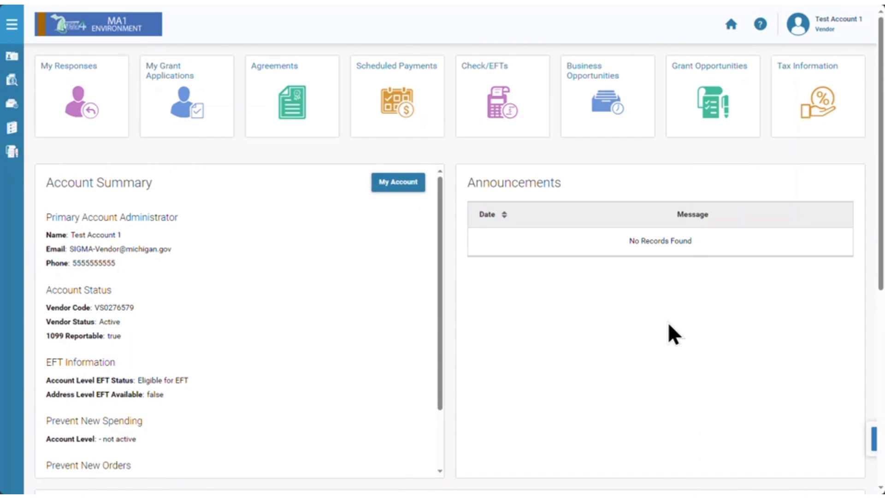
mouse_move(526, 131)
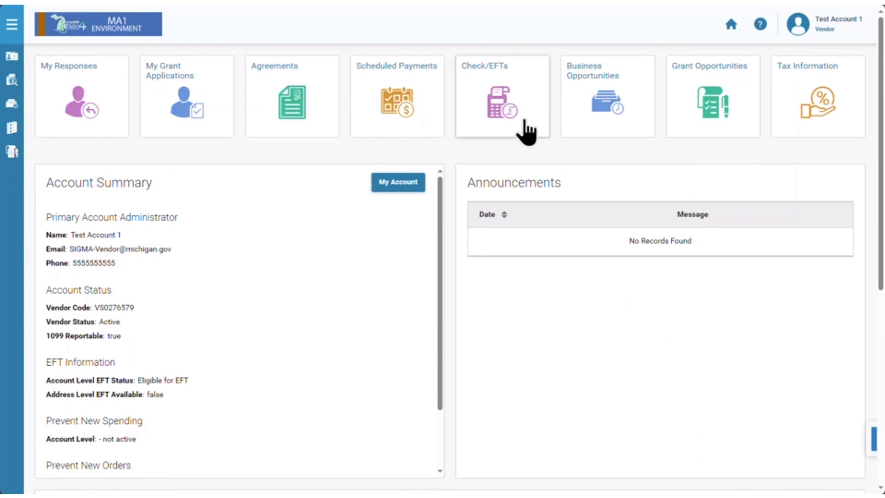
Open Check/EFT Summary Search from the dashboard and review its filters
left_click(501, 99)
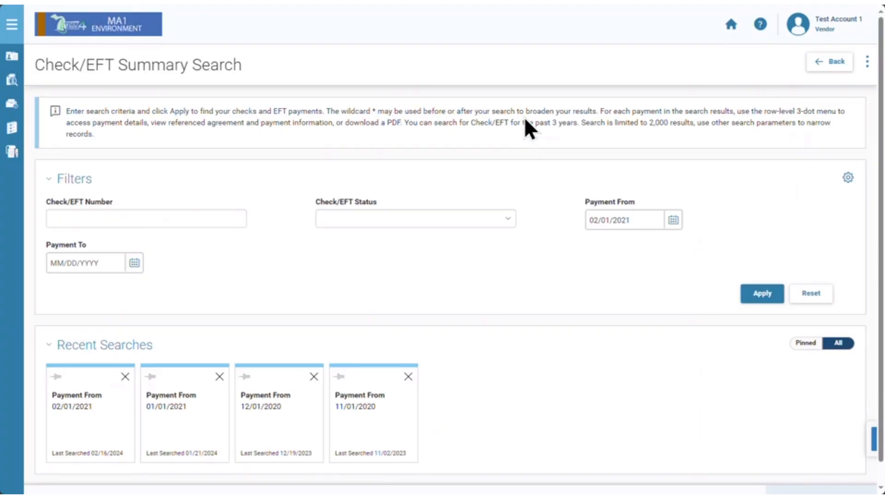
mouse_move(499, 147)
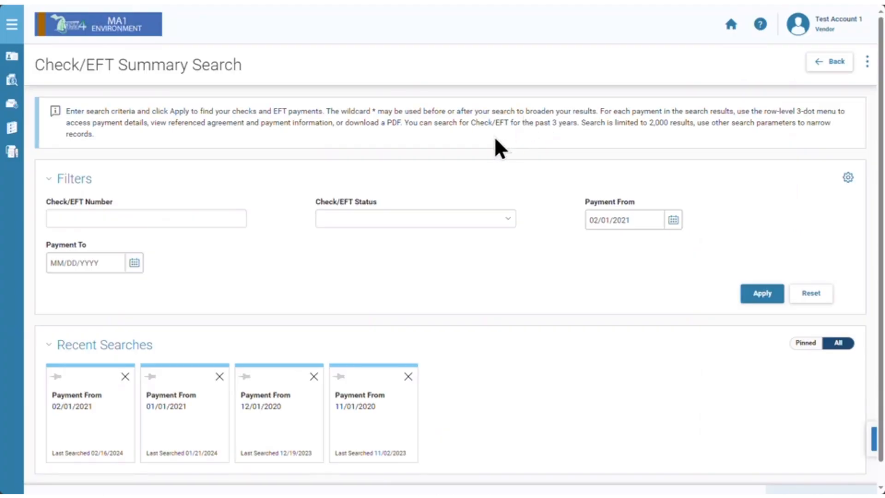
mouse_move(276, 230)
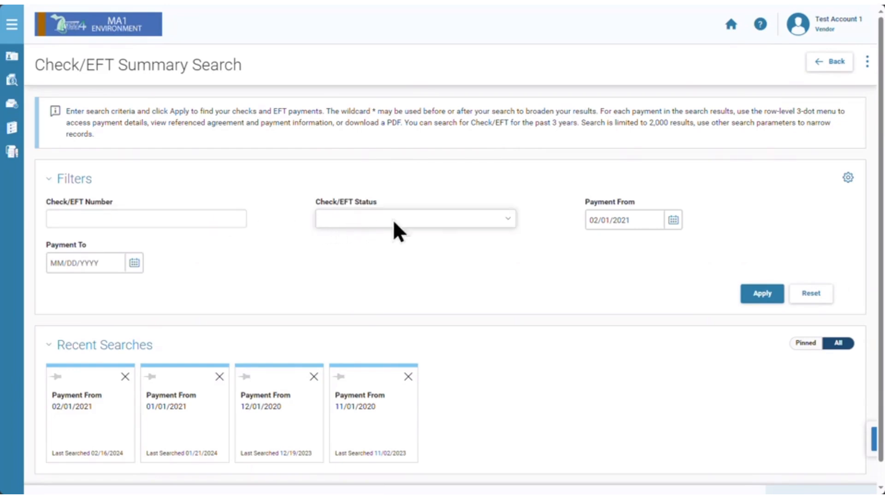
left_click(761, 293)
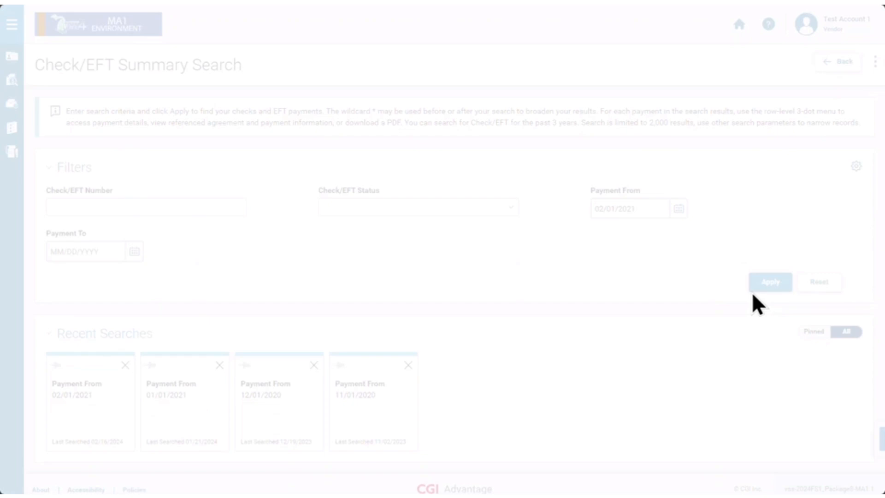
left_click(770, 282)
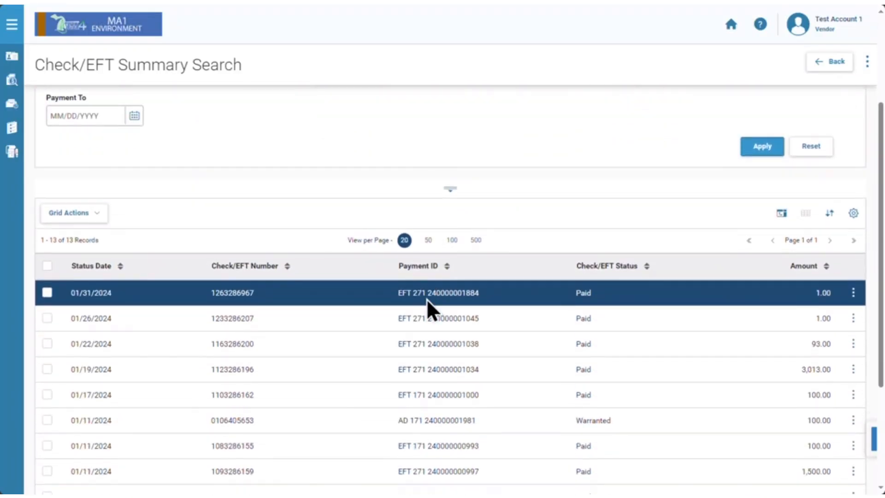
mouse_move(413, 325)
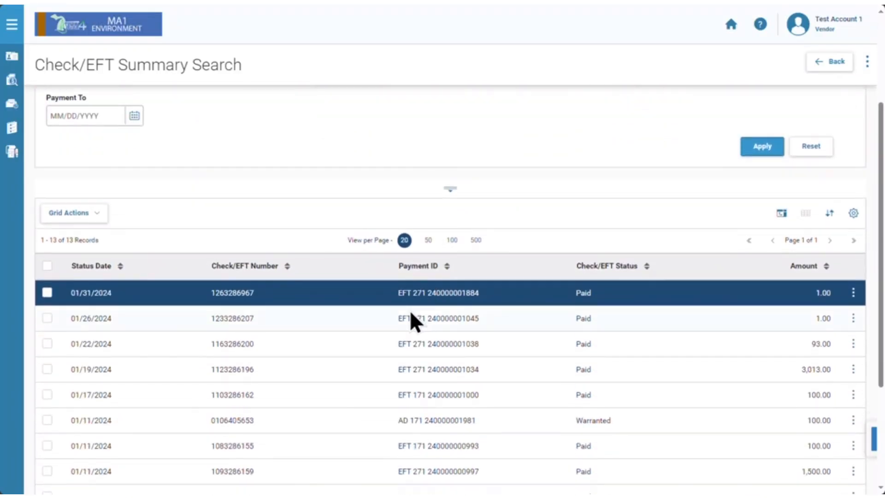
left_click(47, 318)
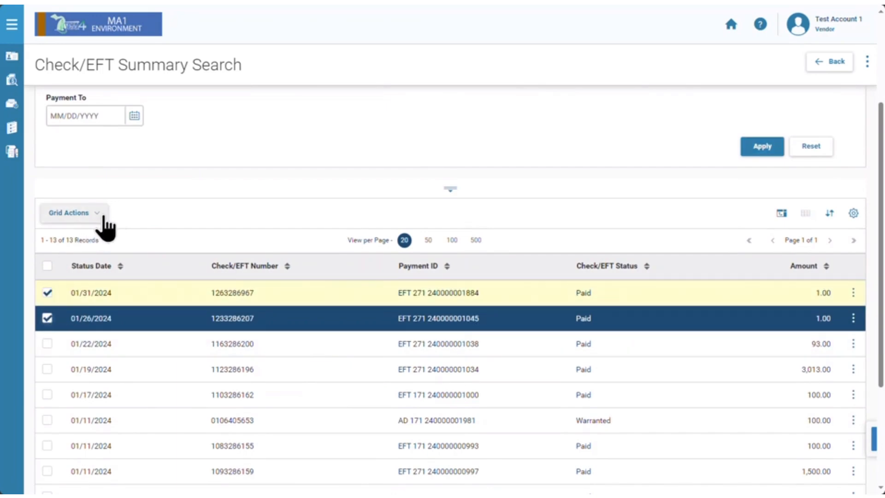
left_click(71, 213)
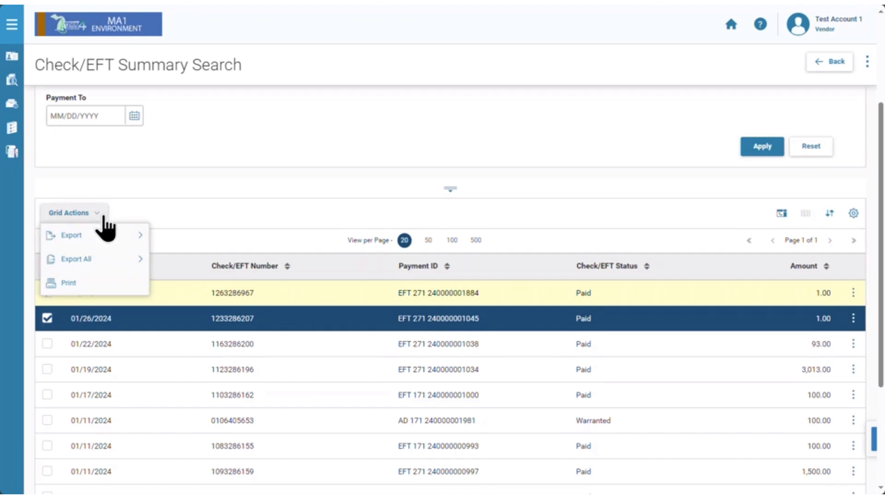
left_click(47, 293)
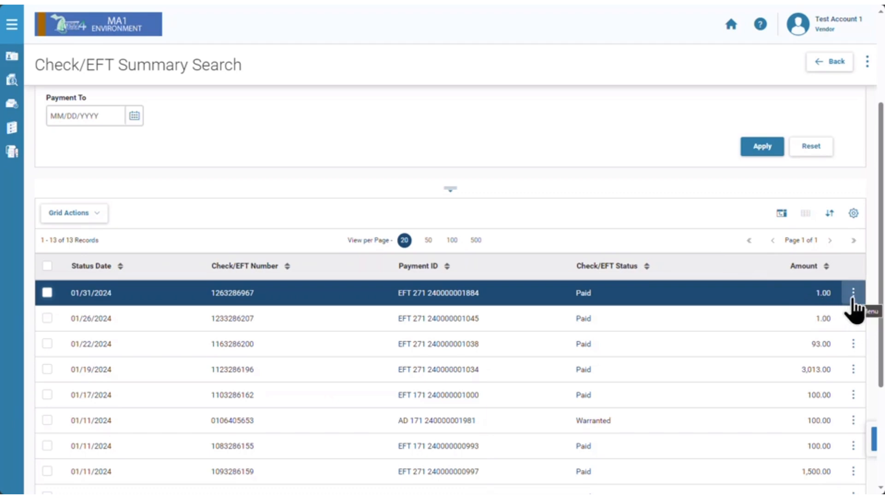
left_click(852, 294)
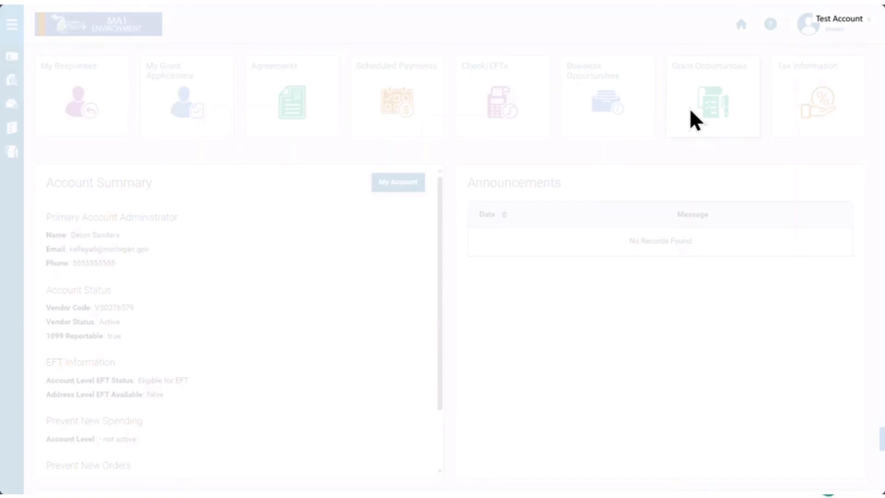
Open Grant Opportunities, view the Open recent search results, and go back to the search page
left_click(712, 94)
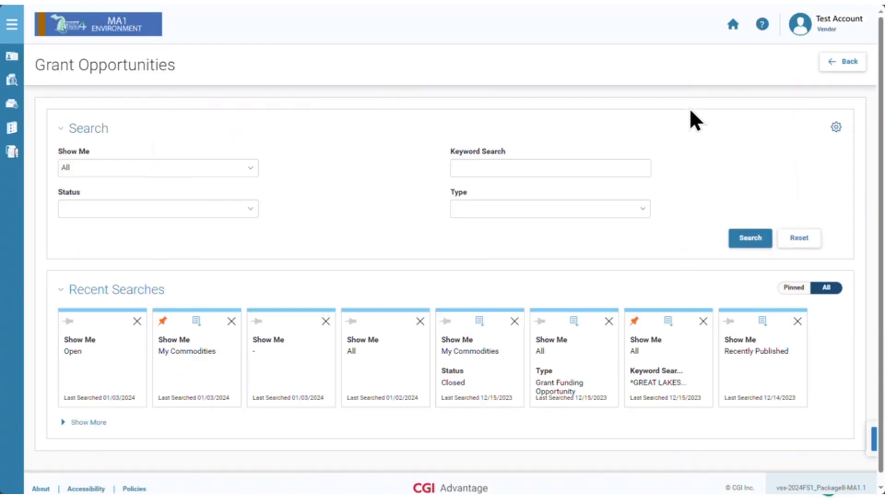
mouse_move(570, 146)
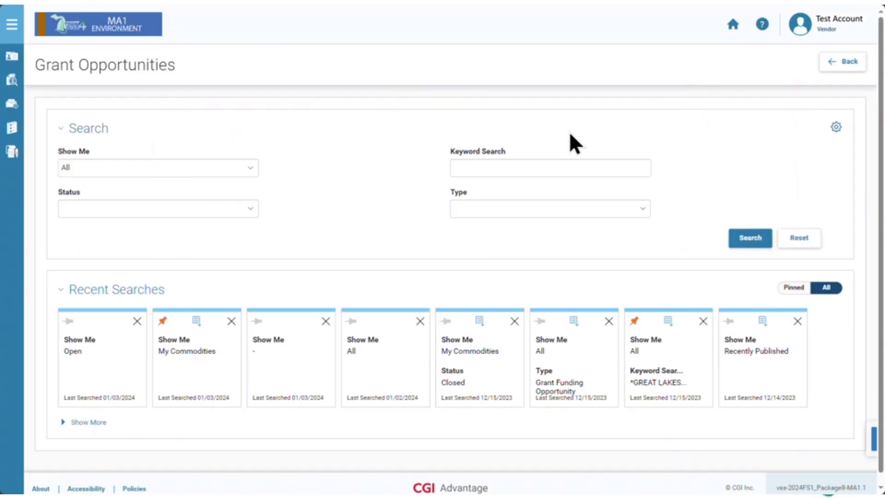
mouse_move(337, 154)
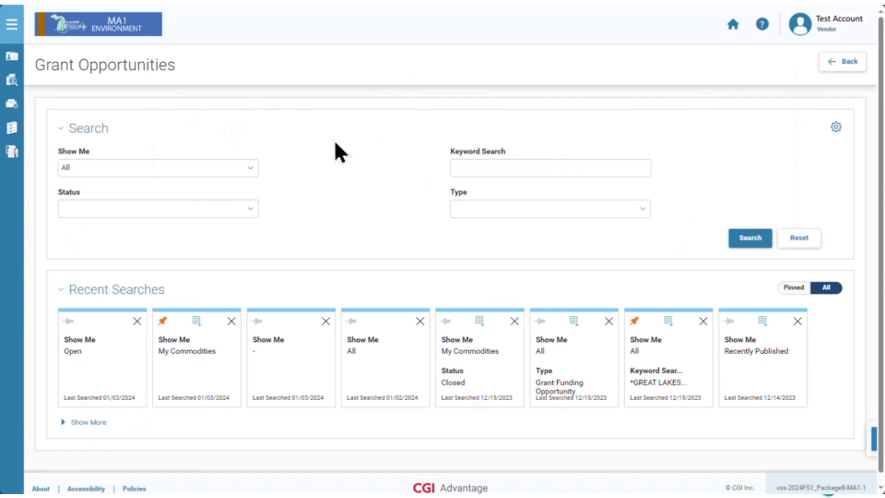
mouse_move(212, 301)
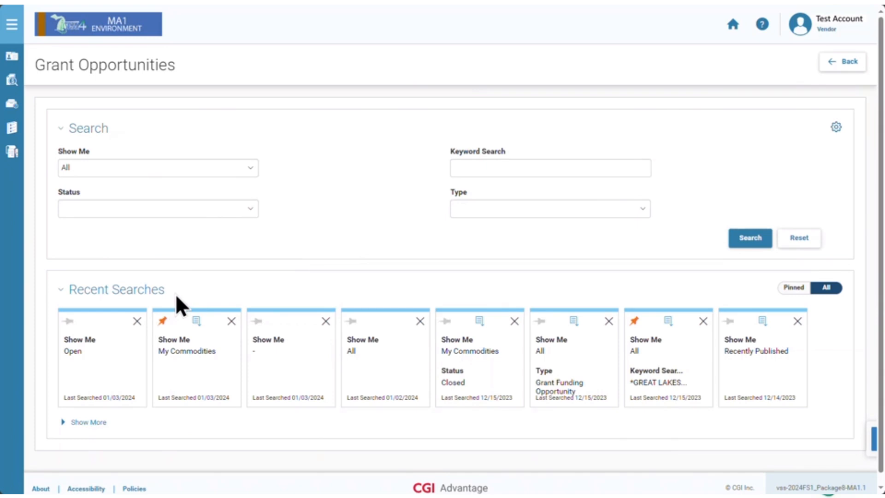
mouse_move(84, 382)
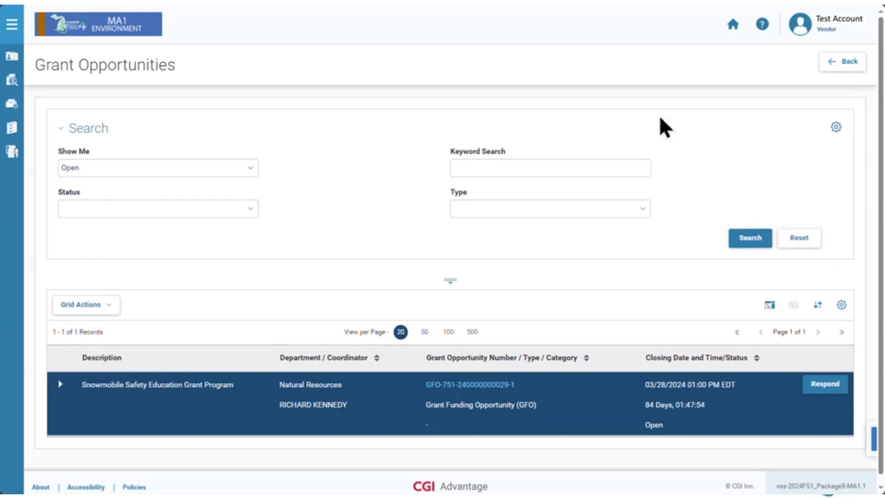
left_click(844, 62)
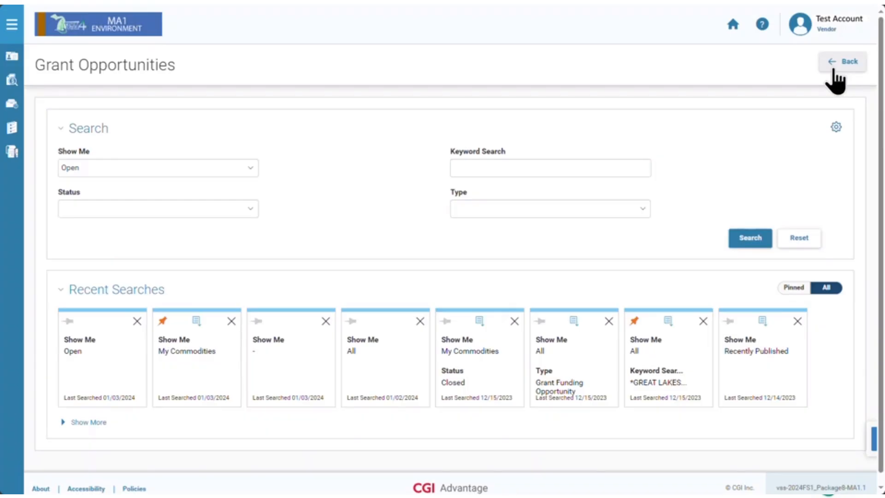
mouse_move(269, 329)
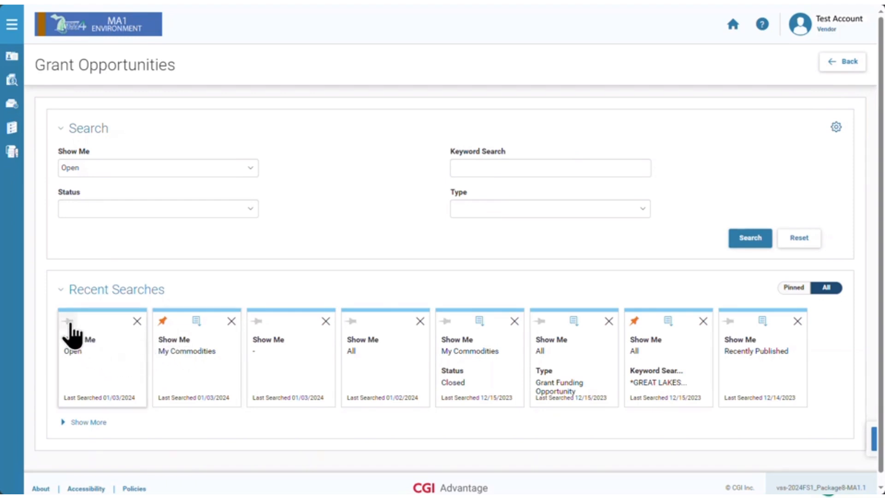
left_click(70, 321)
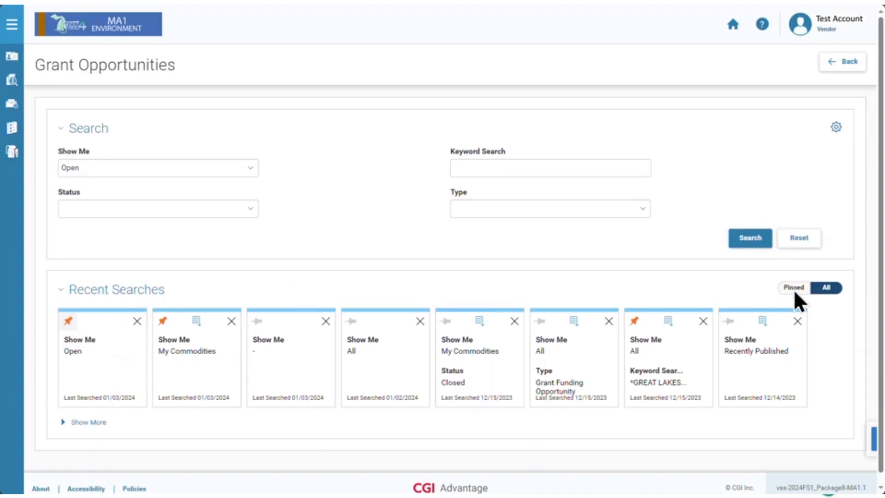
left_click(794, 288)
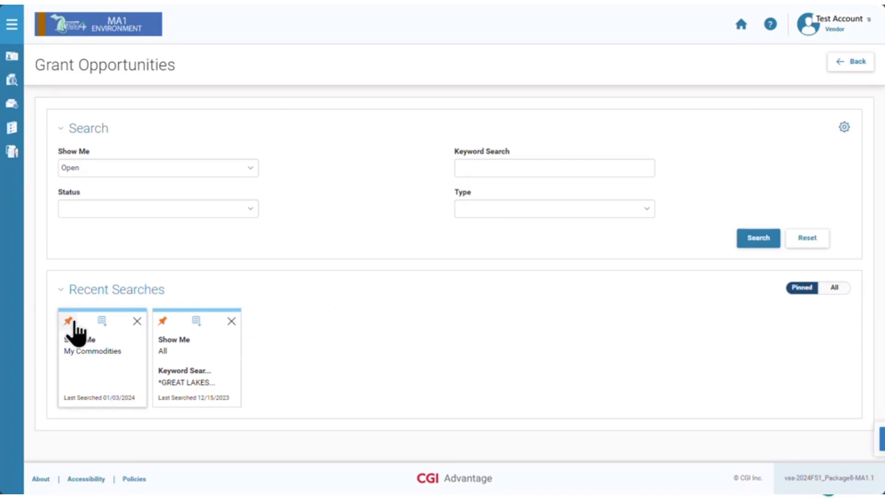
left_click(835, 288)
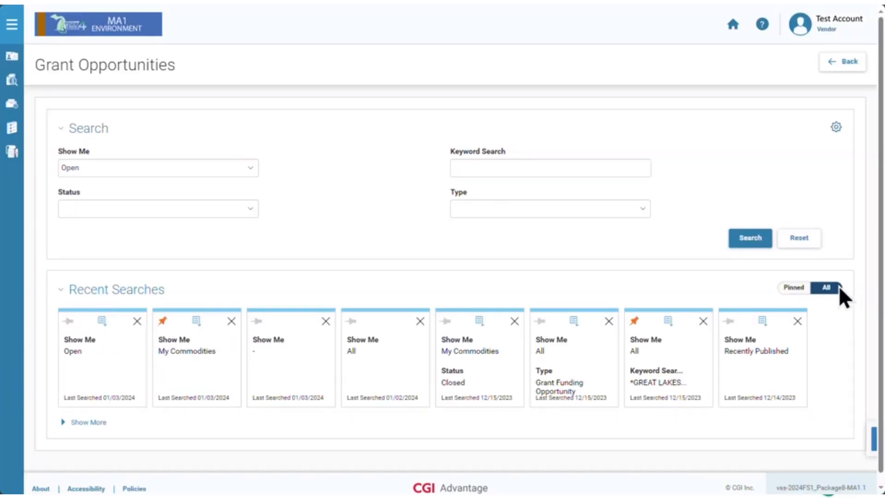
mouse_move(844, 299)
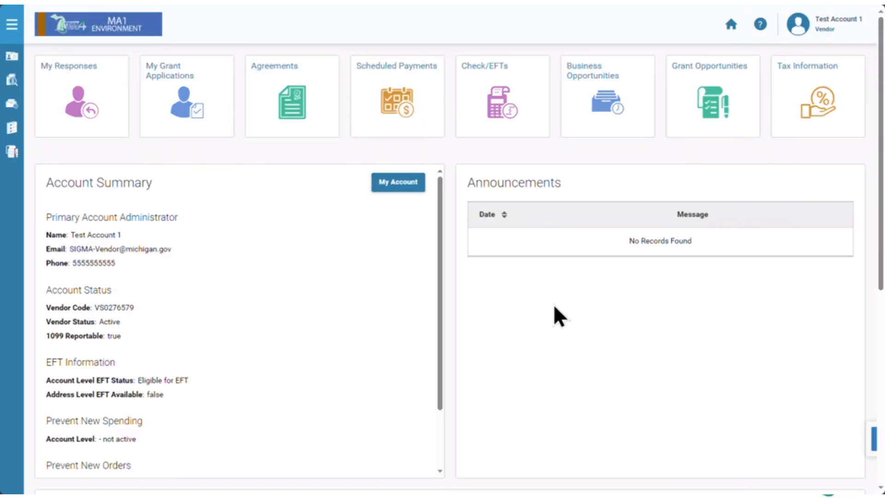
mouse_move(595, 223)
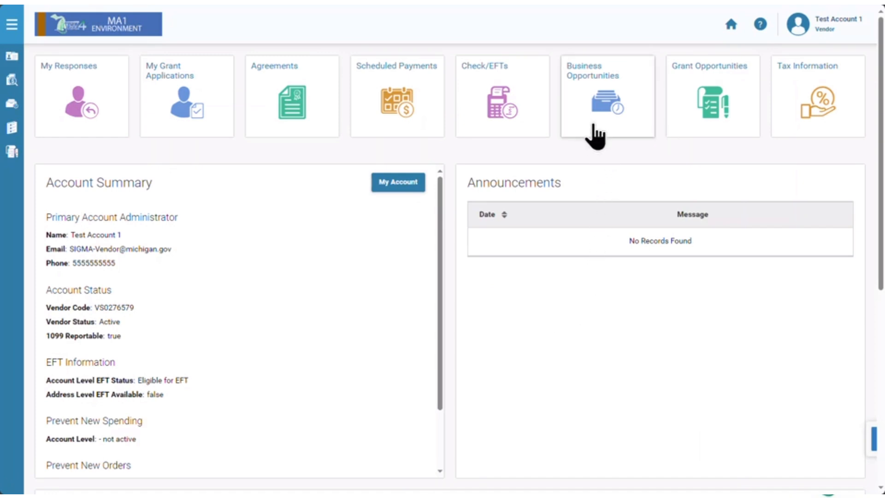
Open the Business Opportunities tile to reach Published Solicitations
left_click(606, 96)
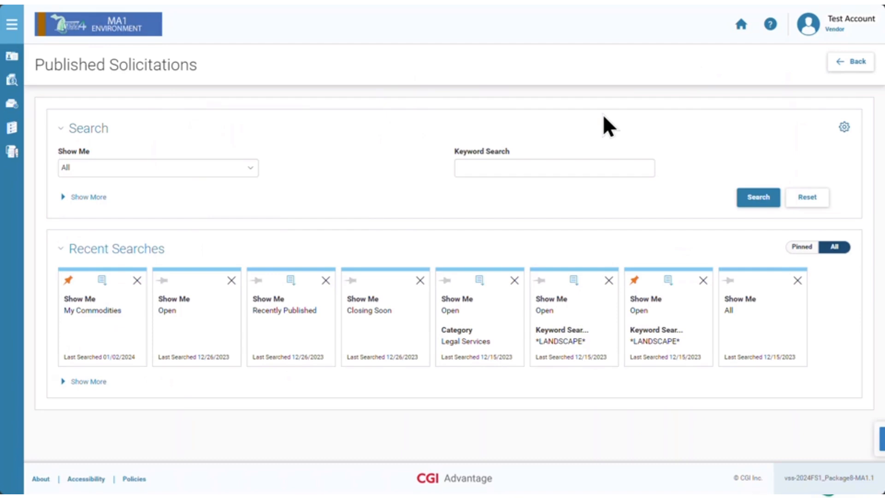
mouse_move(383, 166)
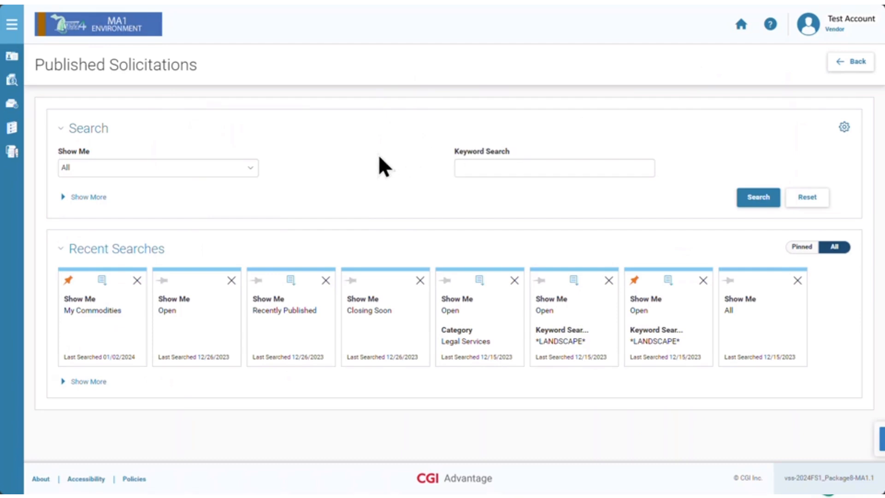
Search published solicitations with Show Me set to My Commodities
left_click(157, 168)
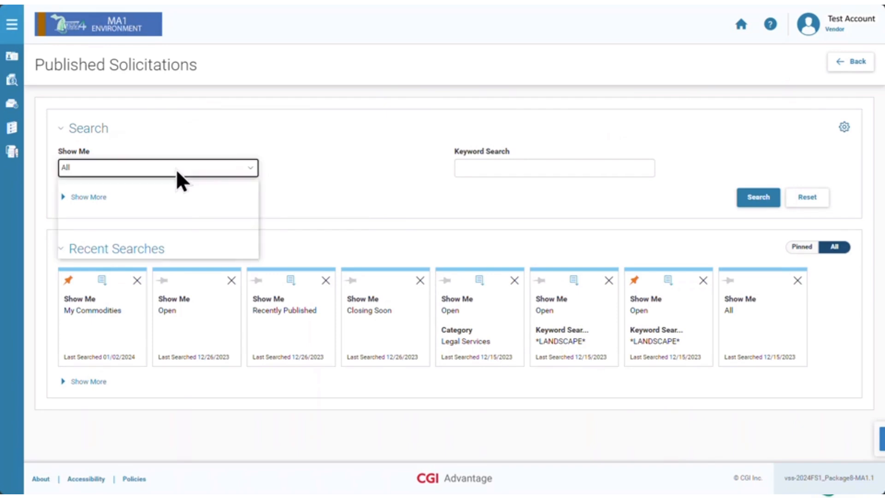
left_click(156, 167)
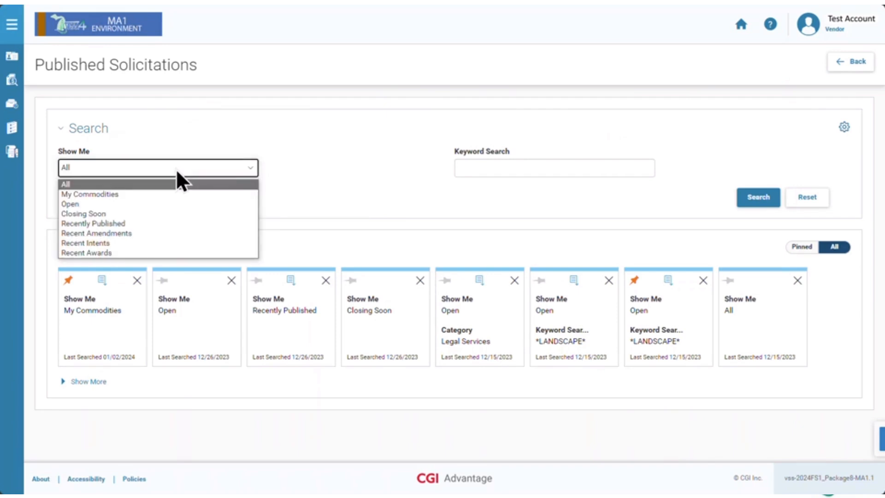
left_click(90, 193)
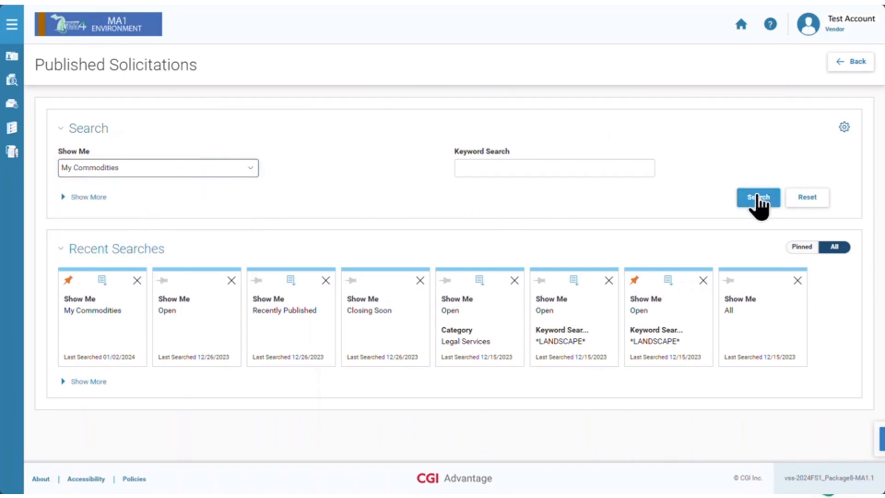
left_click(758, 197)
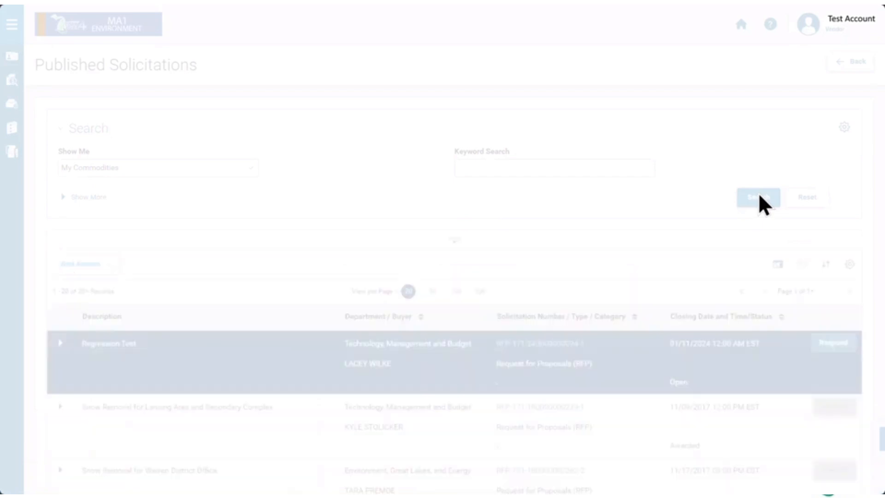
left_click(758, 197)
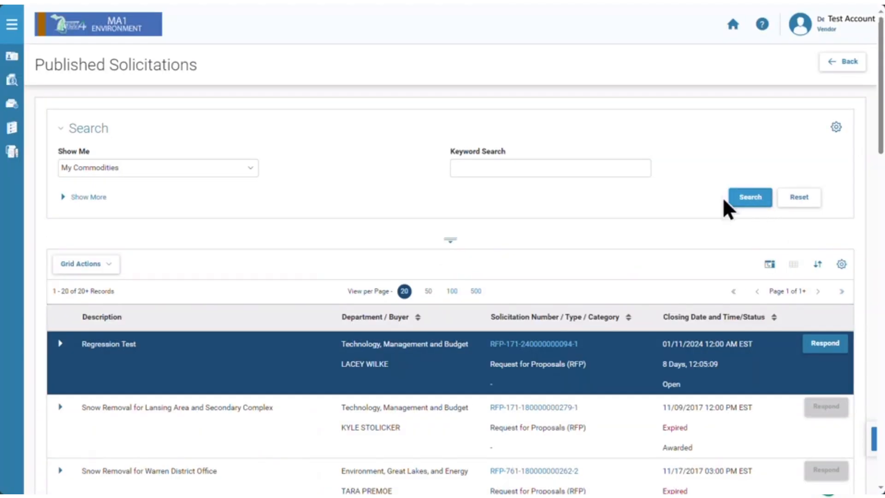
scroll("down", 3)
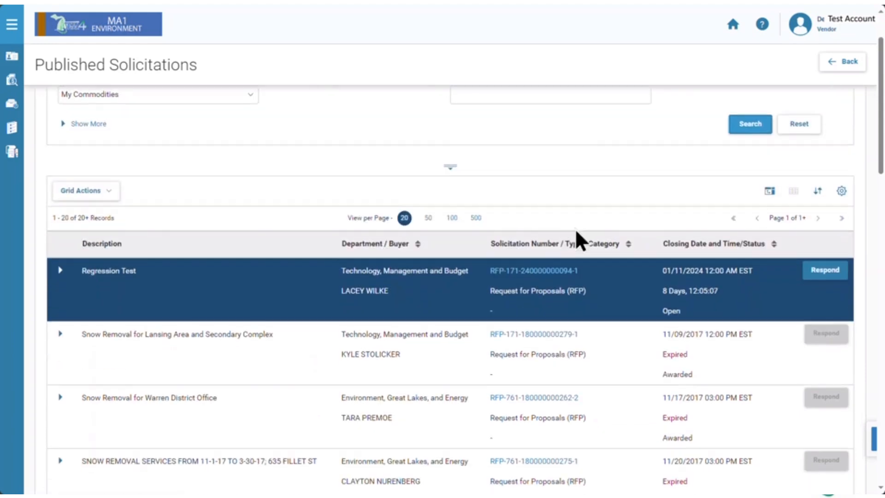
mouse_move(587, 205)
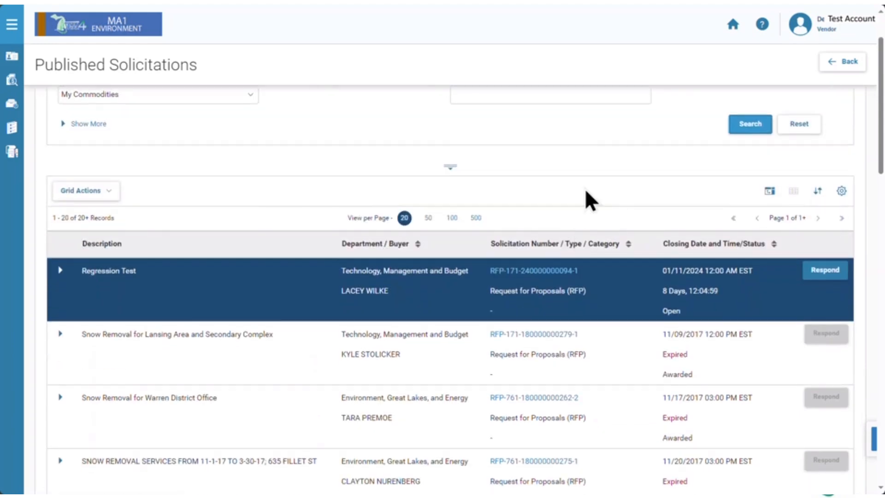
mouse_move(428, 218)
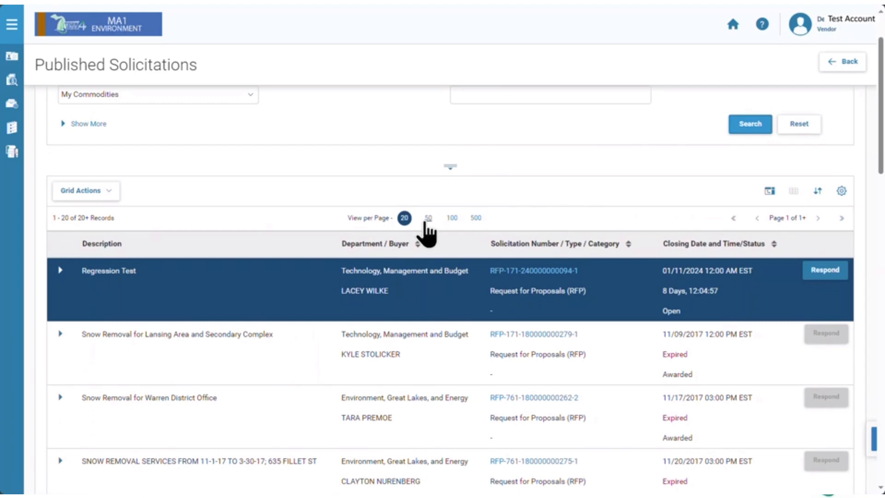
mouse_move(483, 224)
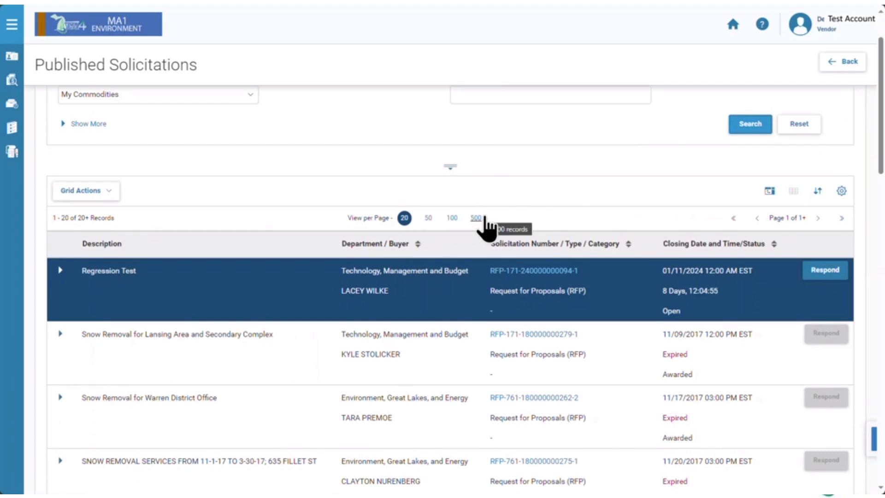
scroll("down", 3)
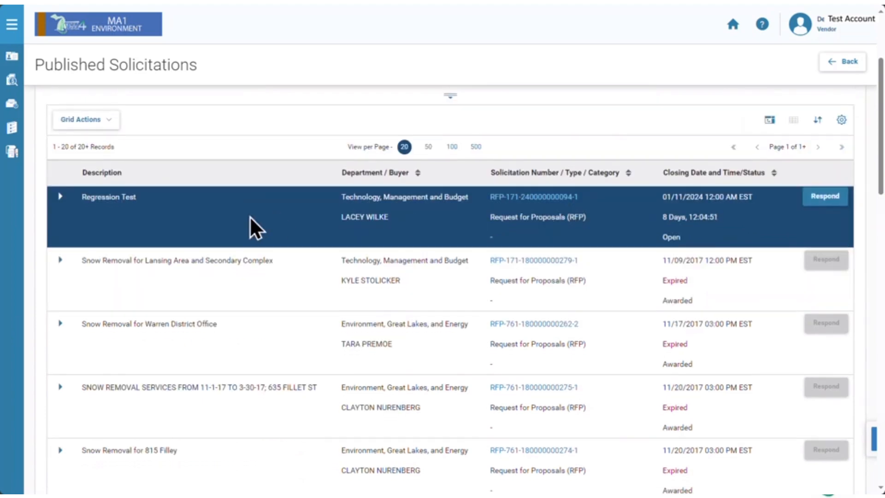
left_click(60, 196)
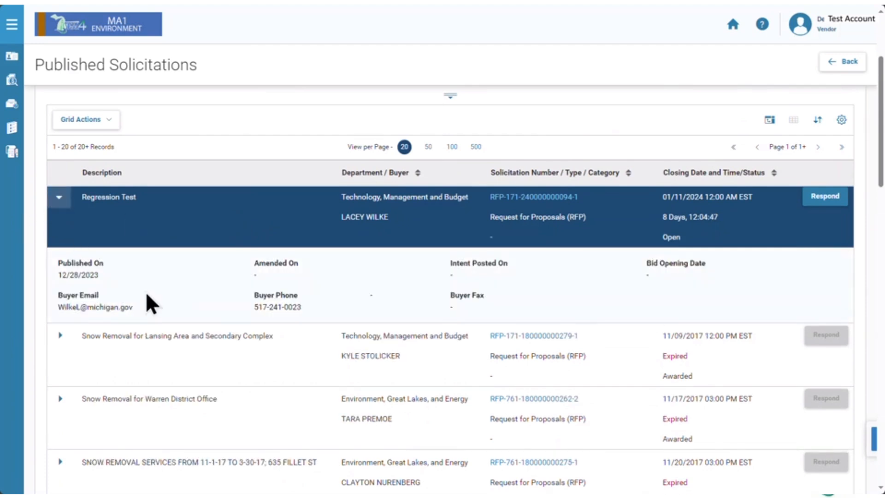
mouse_move(548, 204)
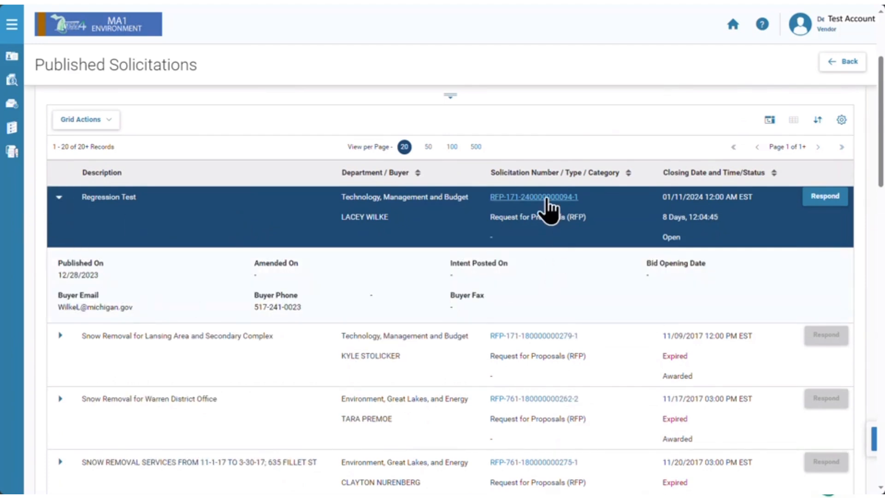
left_click(534, 196)
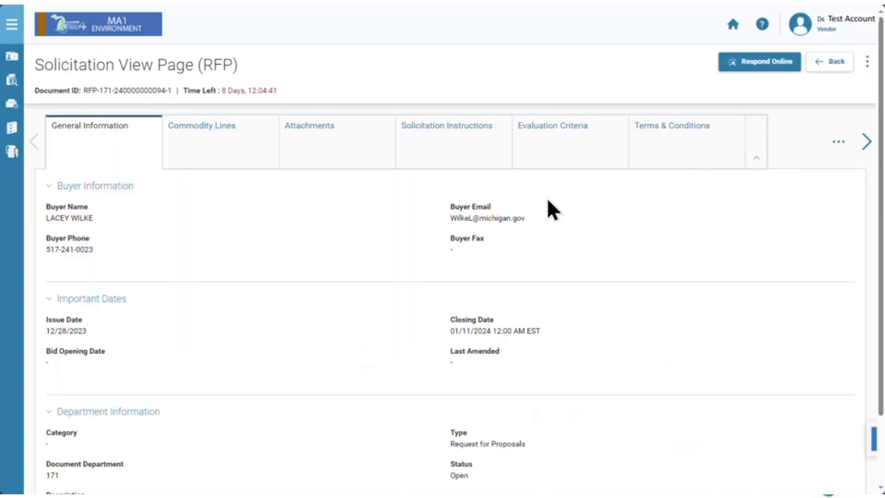
mouse_move(233, 199)
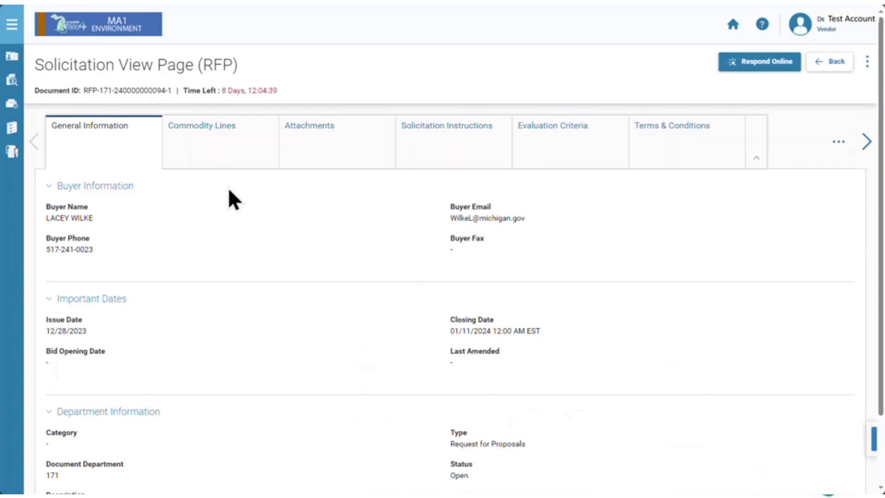
Review the Commodity Lines and Solicitation Instructions, then begin a Respond Online response
scroll("down", 3)
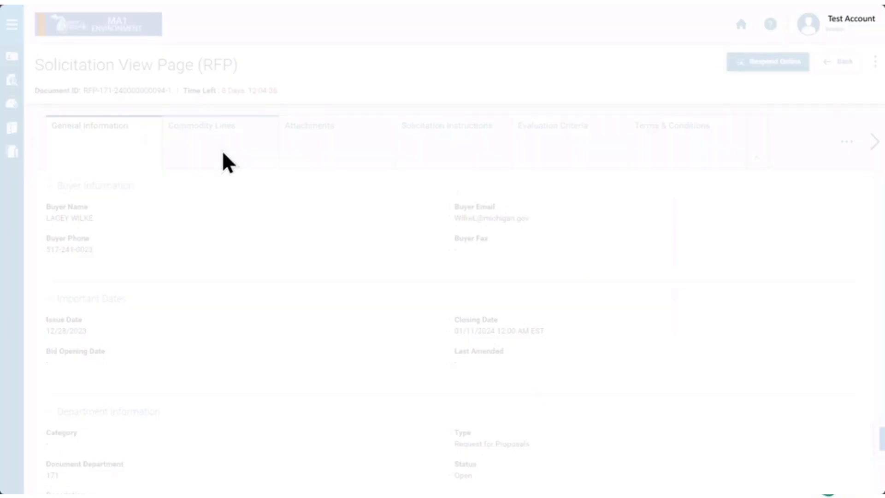
left_click(201, 125)
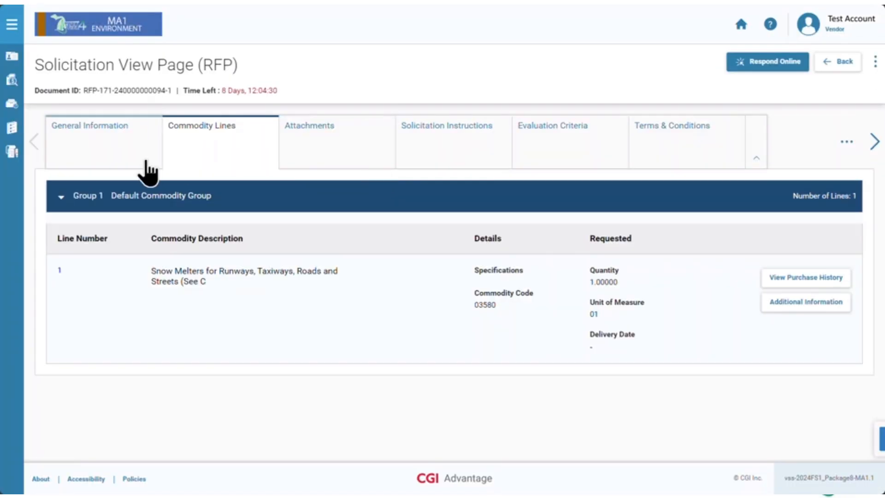
mouse_move(435, 157)
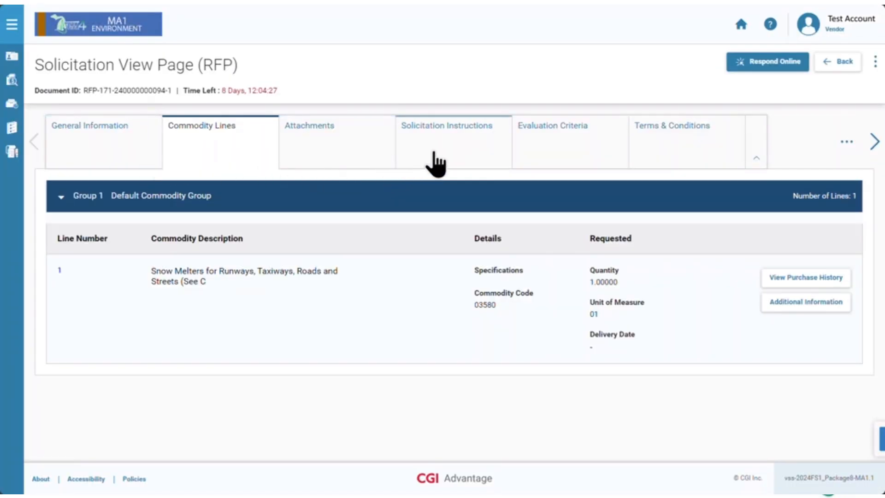
left_click(447, 139)
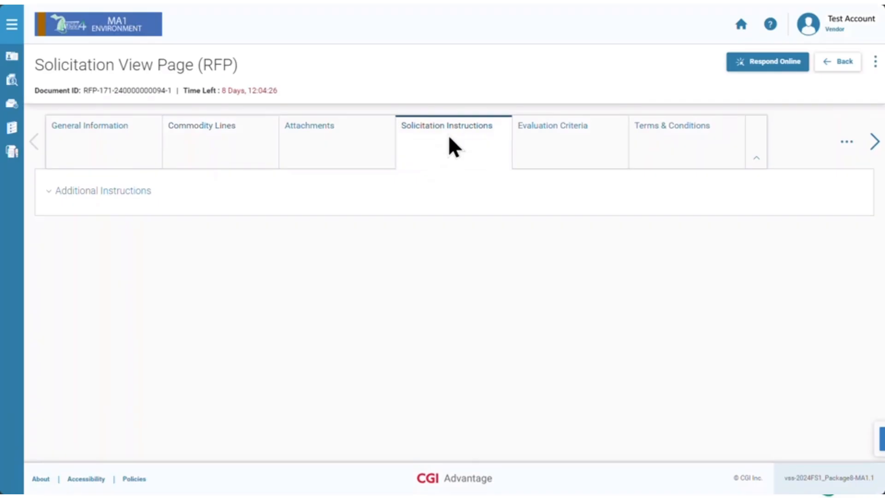
mouse_move(450, 235)
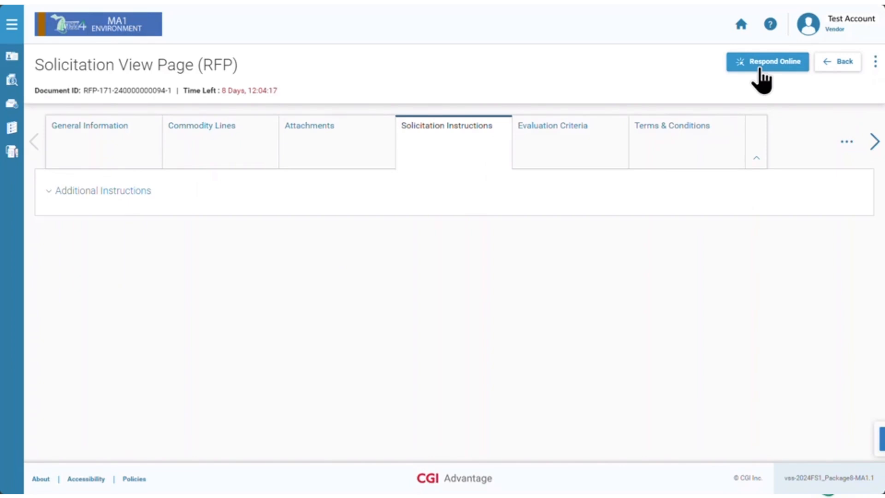
left_click(768, 61)
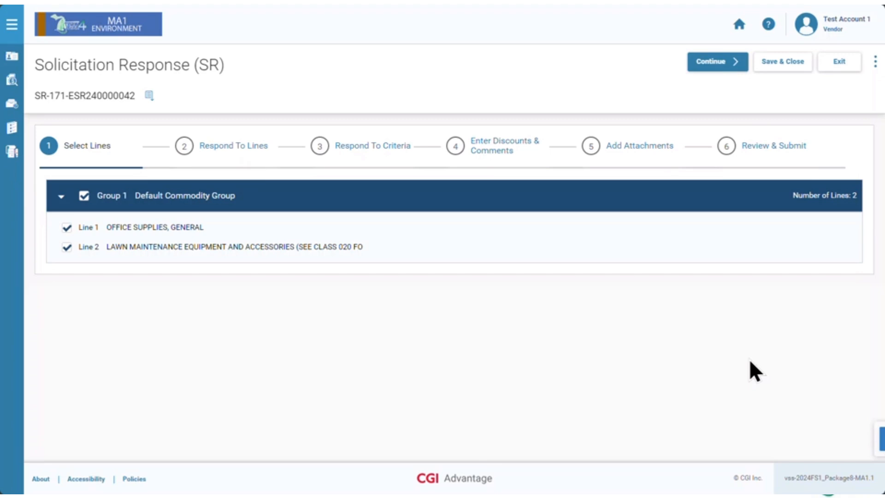
mouse_move(730, 72)
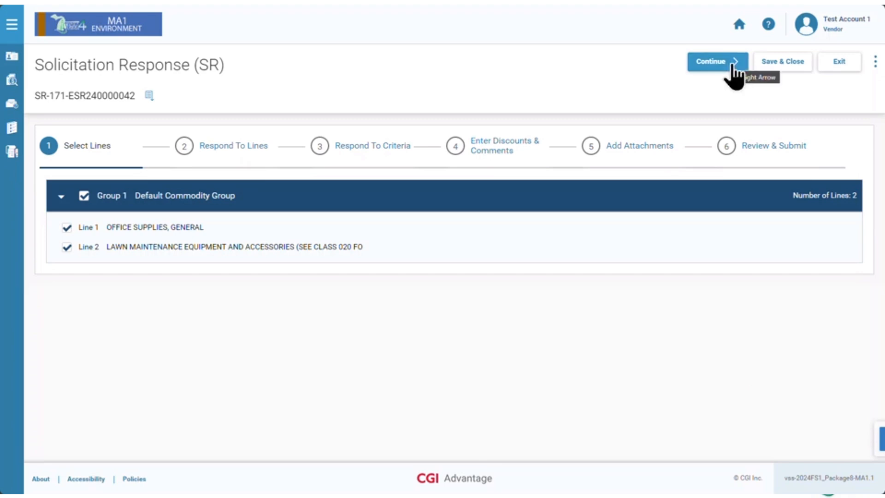
Continue the Solicitation Response with both lines checked to the Add Attachments step
left_click(717, 61)
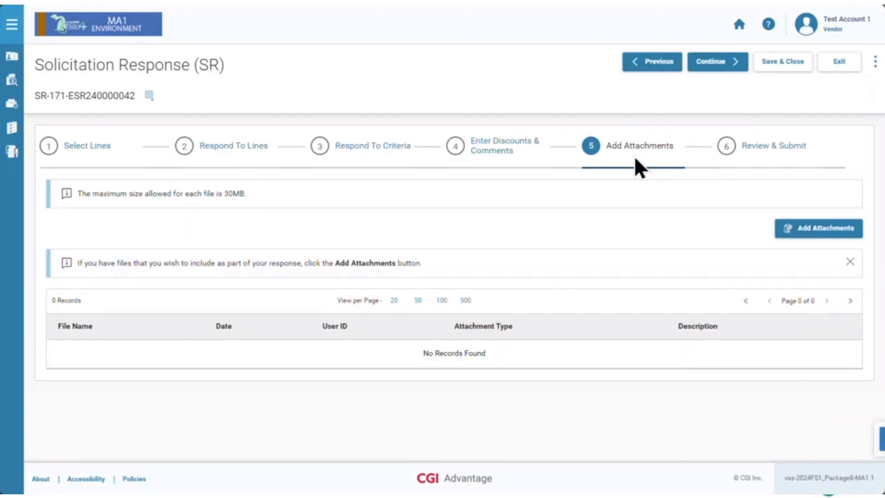
mouse_move(158, 220)
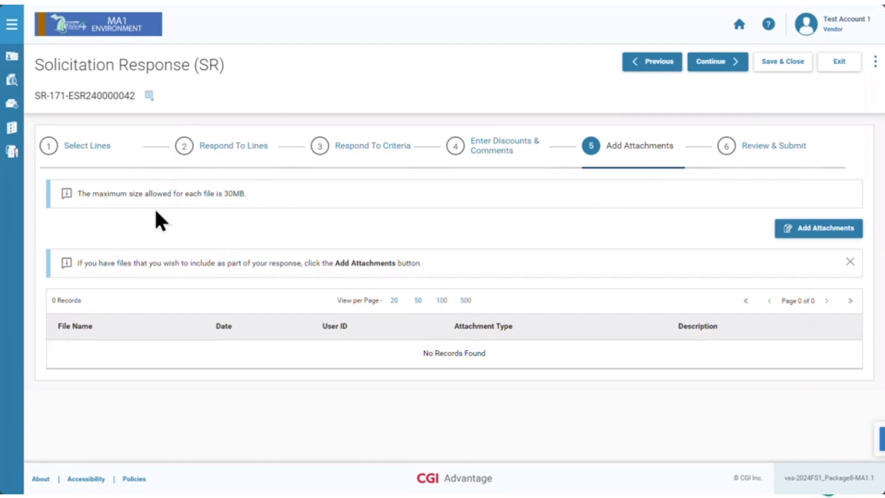
mouse_move(169, 221)
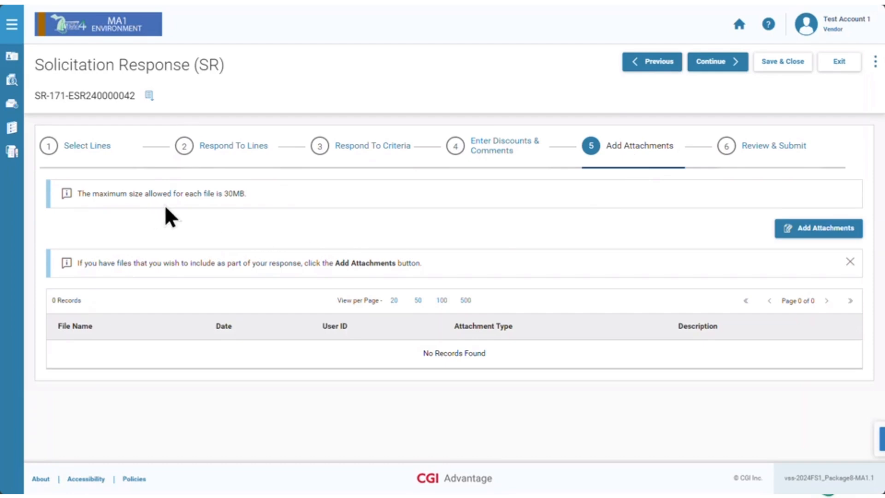
mouse_move(243, 219)
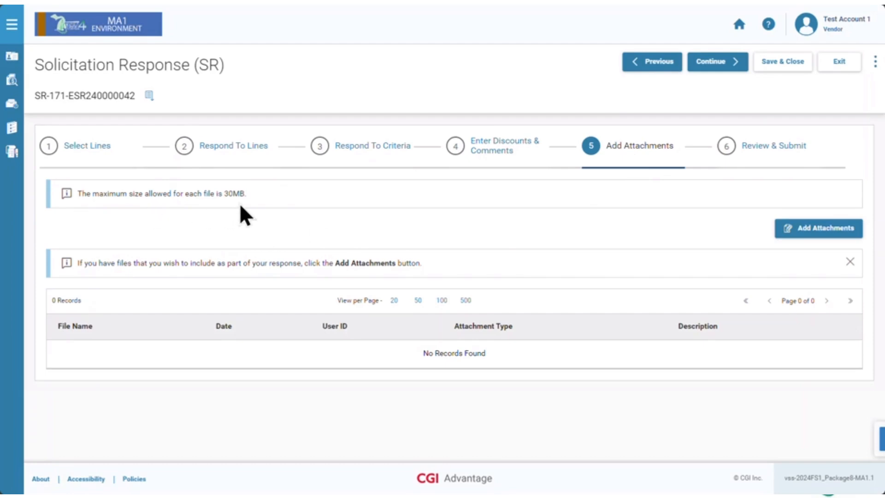
mouse_move(266, 222)
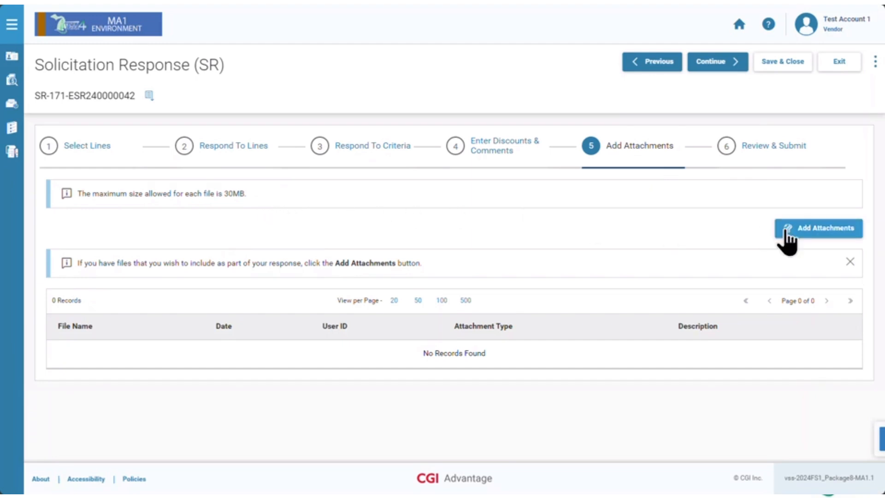
mouse_move(811, 255)
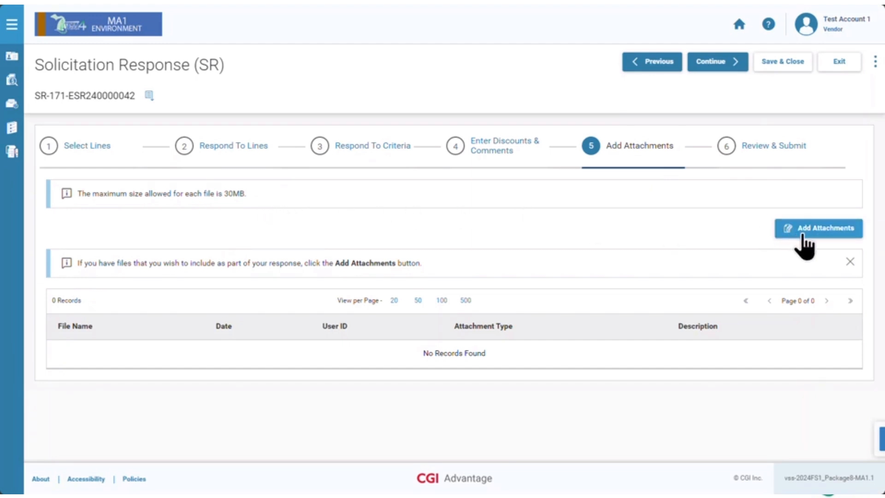
Select the five sample PDFs for upload and comment the first one 'test'
left_click(819, 229)
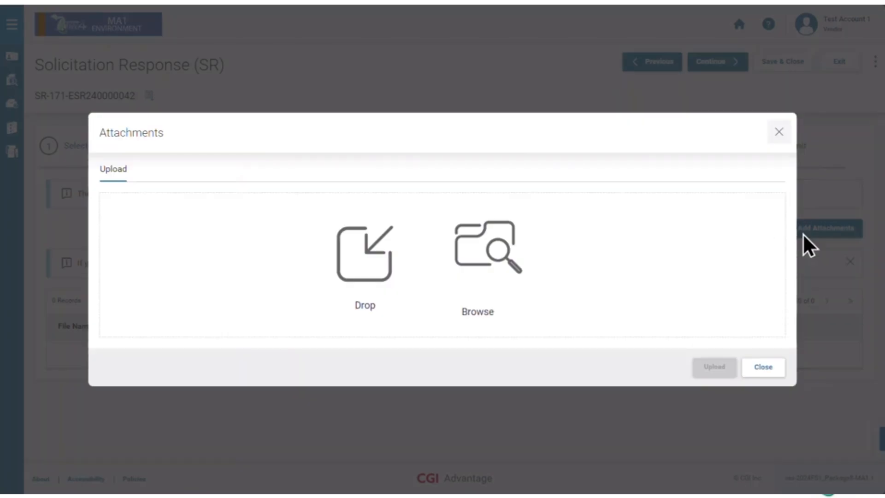
mouse_move(690, 264)
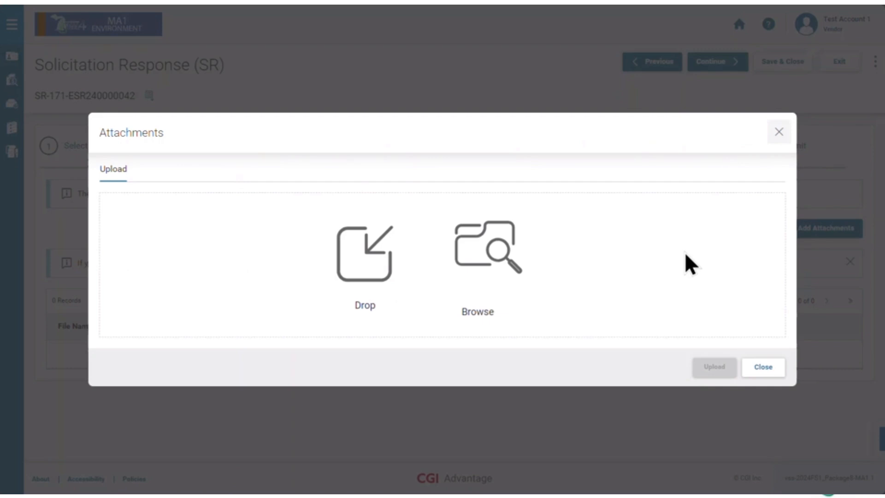
mouse_move(600, 283)
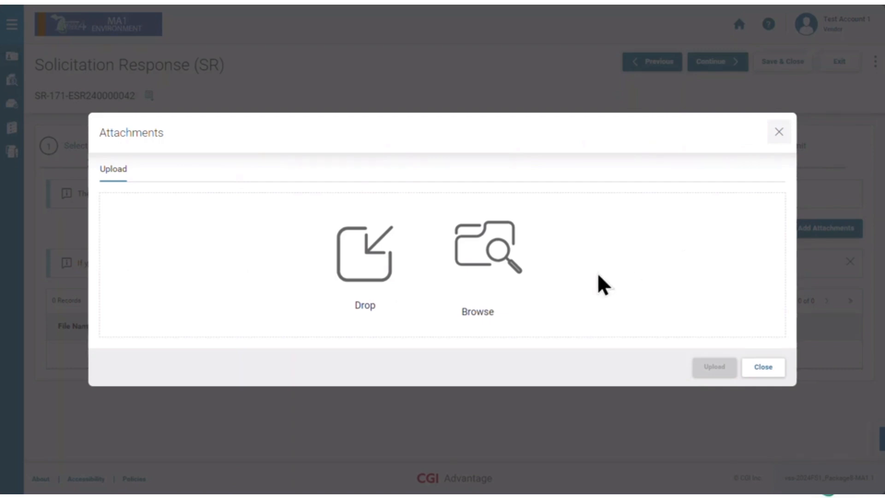
left_click(486, 251)
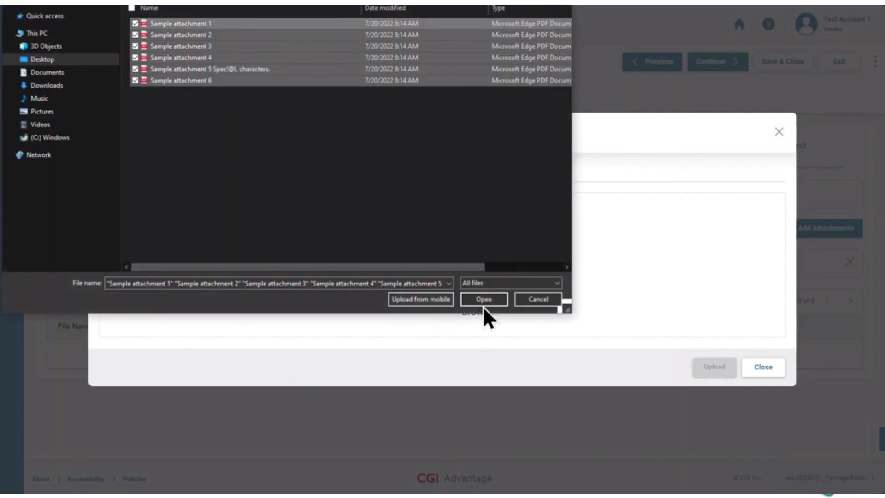
left_click(483, 299)
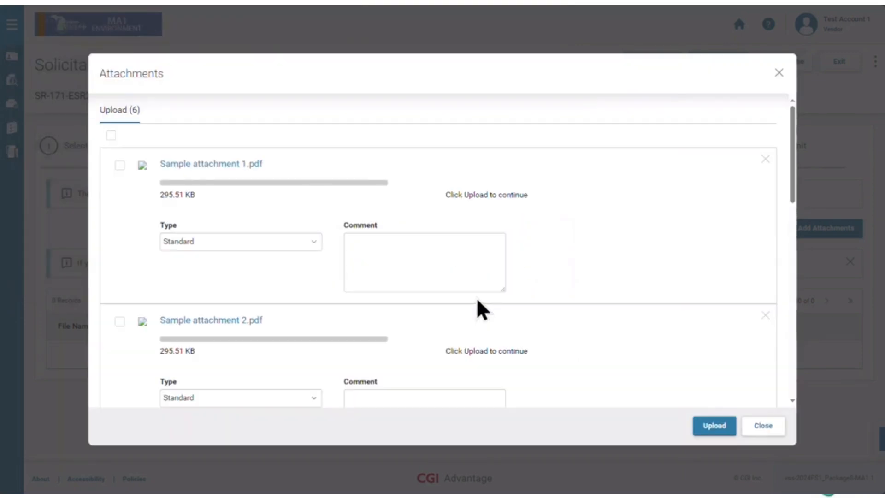
left_click(241, 241)
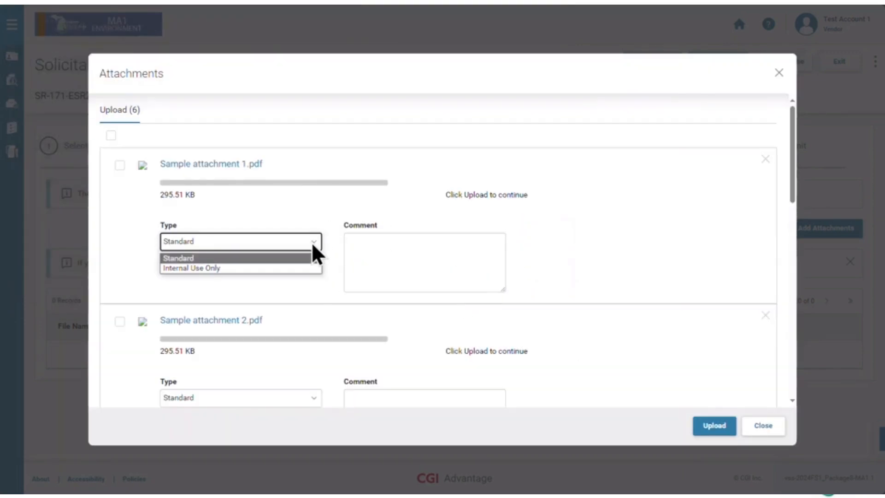
type("test")
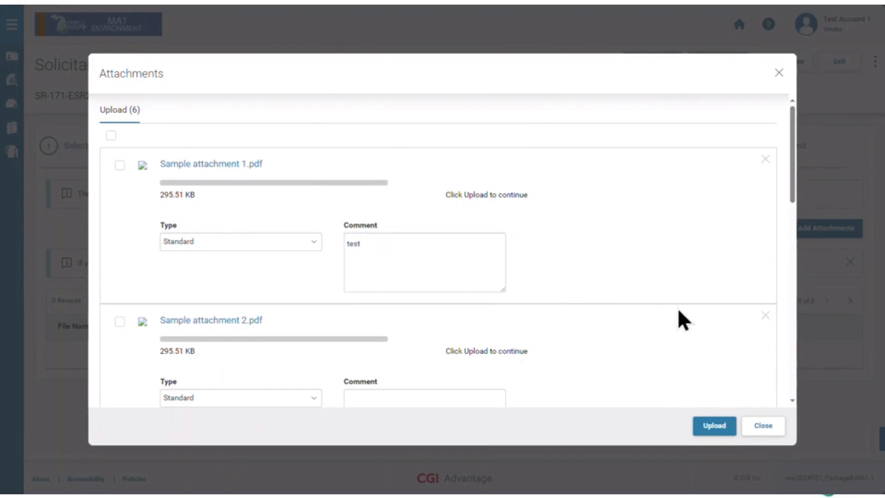
scroll("down", 3)
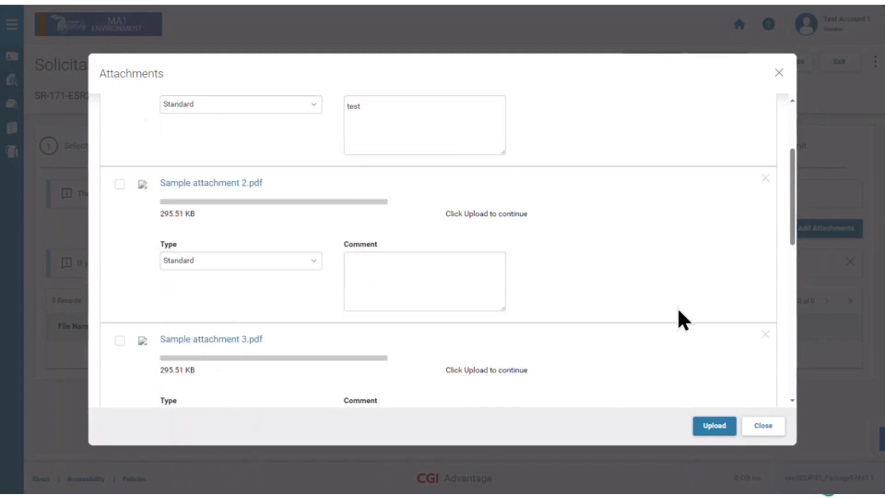
scroll("down", 3)
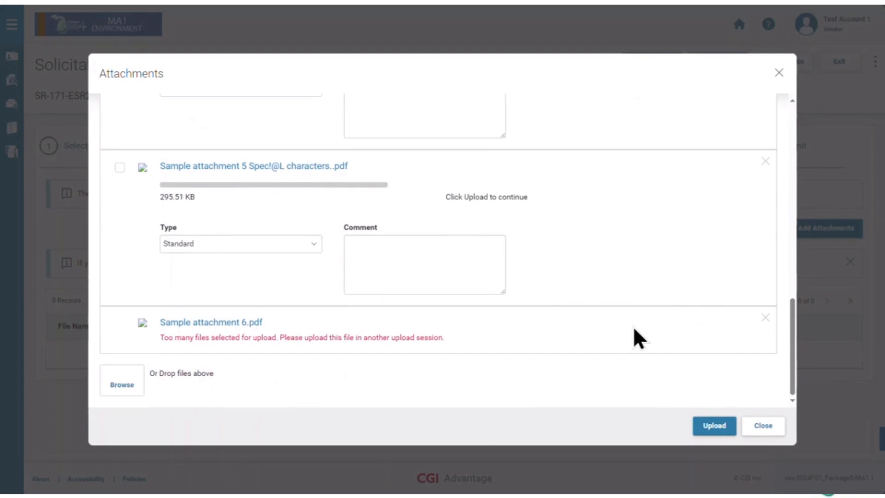
mouse_move(384, 369)
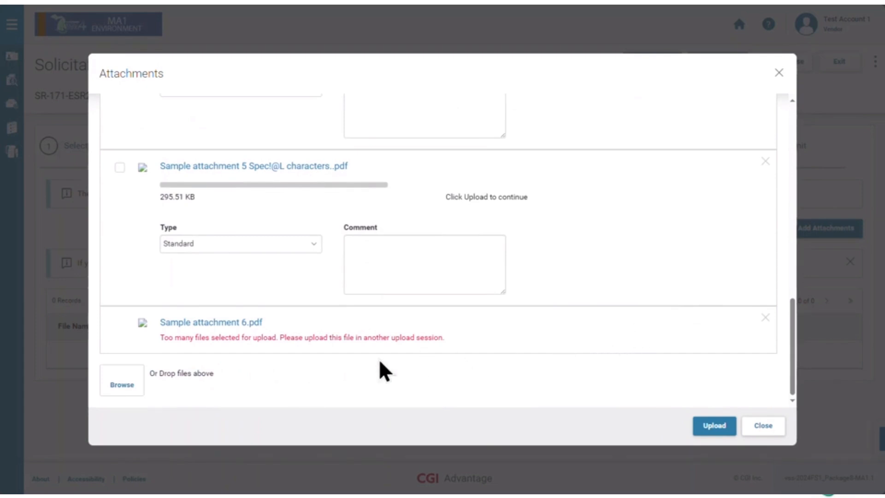
mouse_move(765, 317)
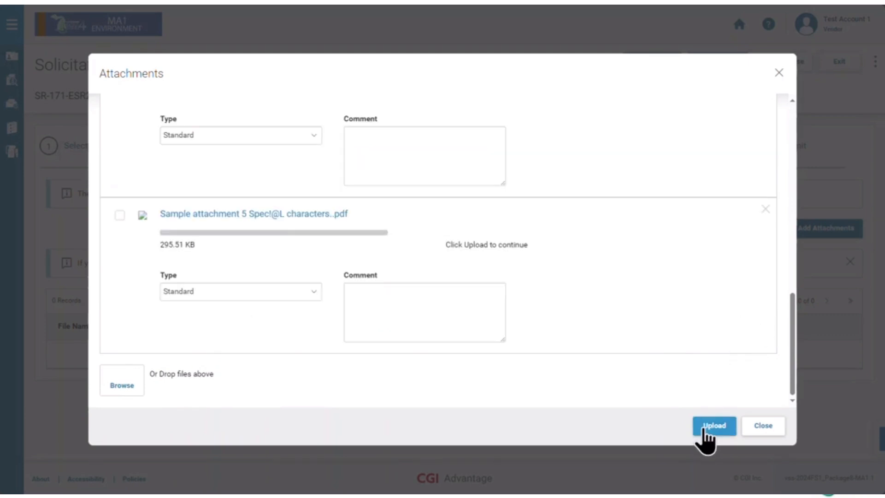
Upload the queued attachments to the response and return to the vendor dashboard
left_click(714, 426)
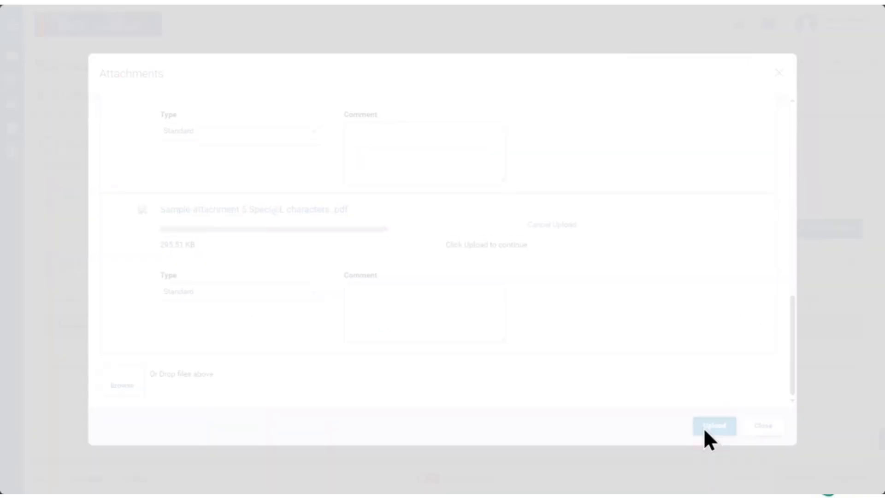
left_click(713, 426)
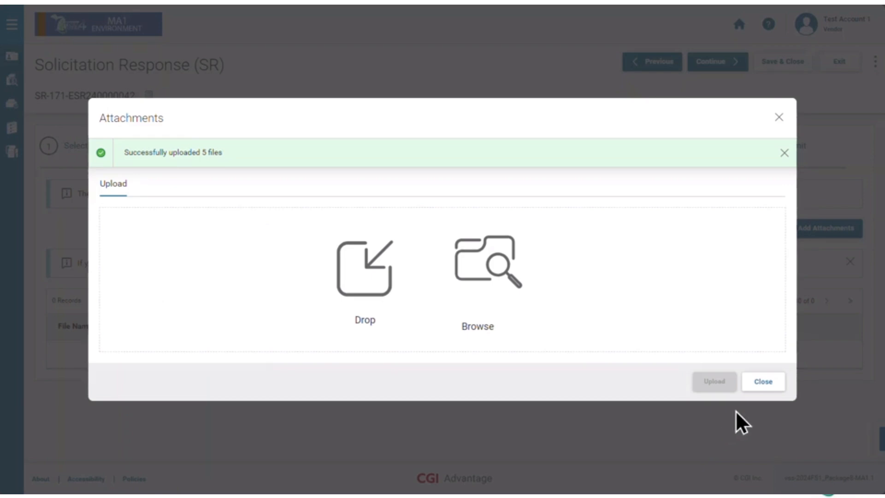
left_click(763, 381)
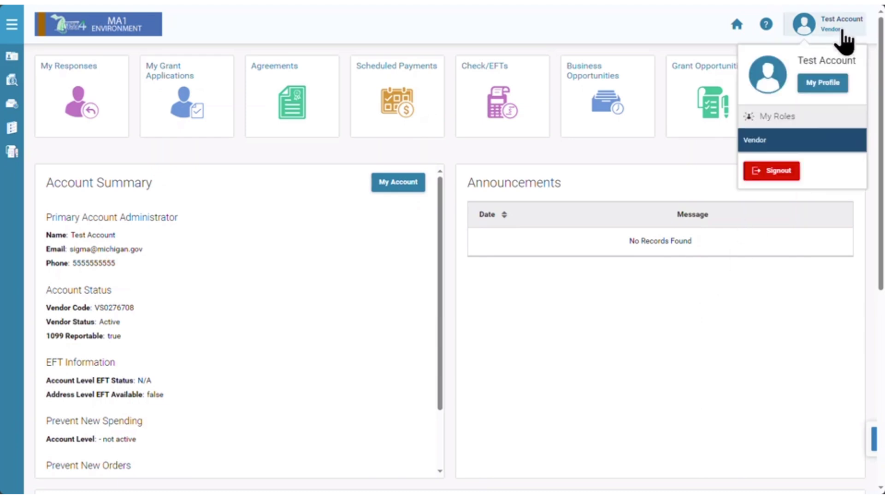
Sign out of the vendor portal and confirm, reaching the logout page
left_click(772, 171)
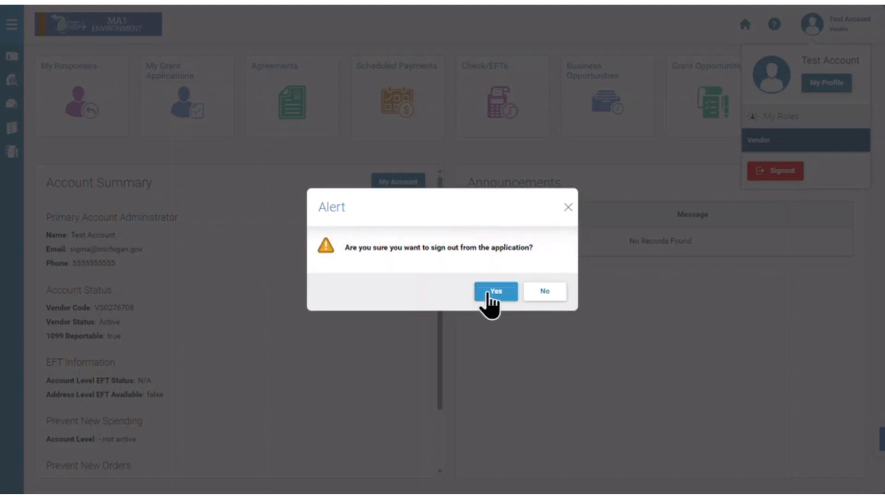
left_click(495, 291)
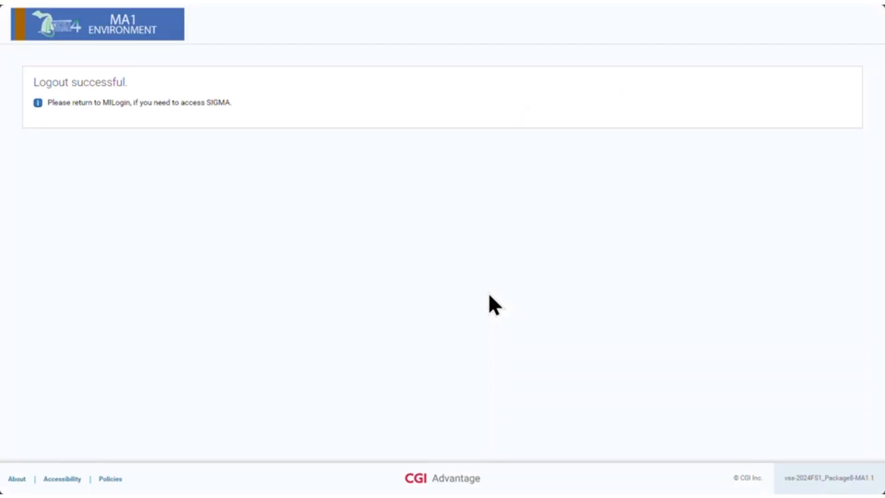